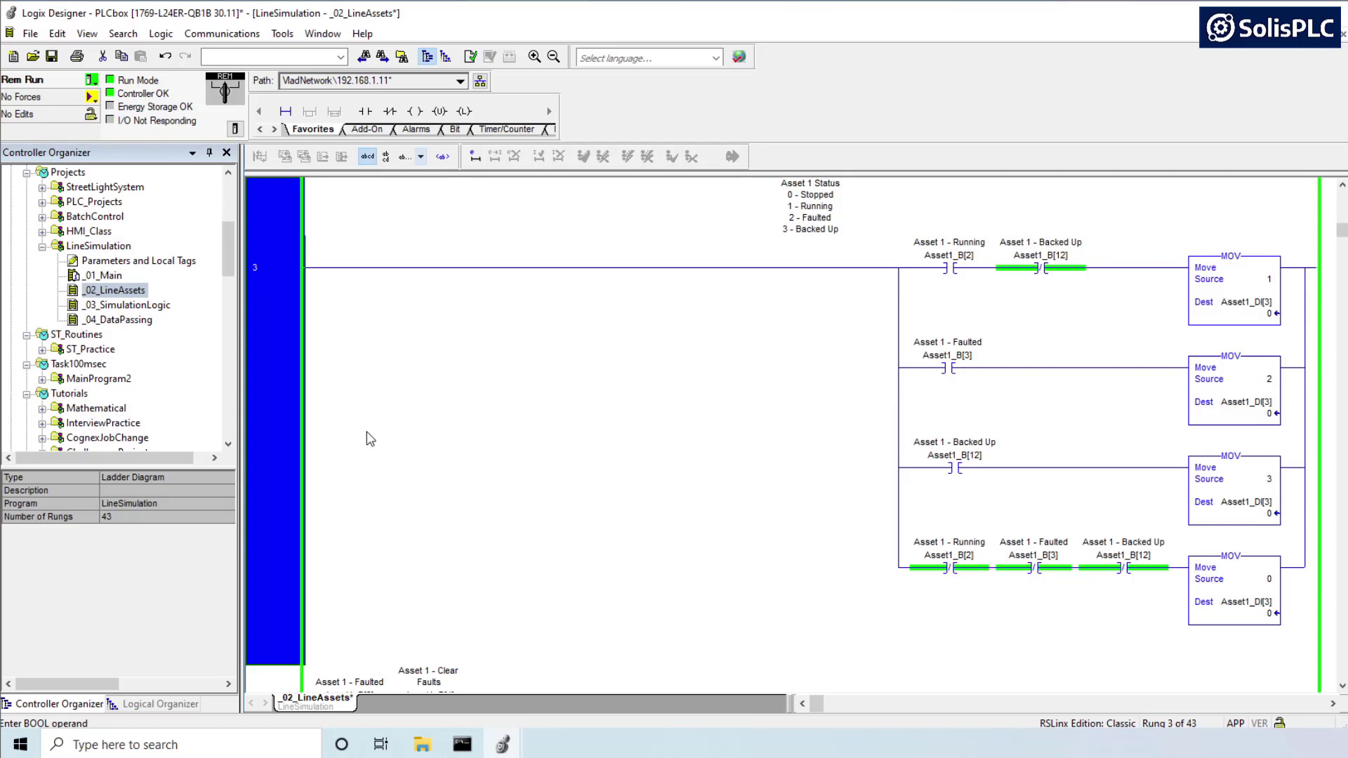
{"action": "mouse_move", "coordinate": [952, 267]}
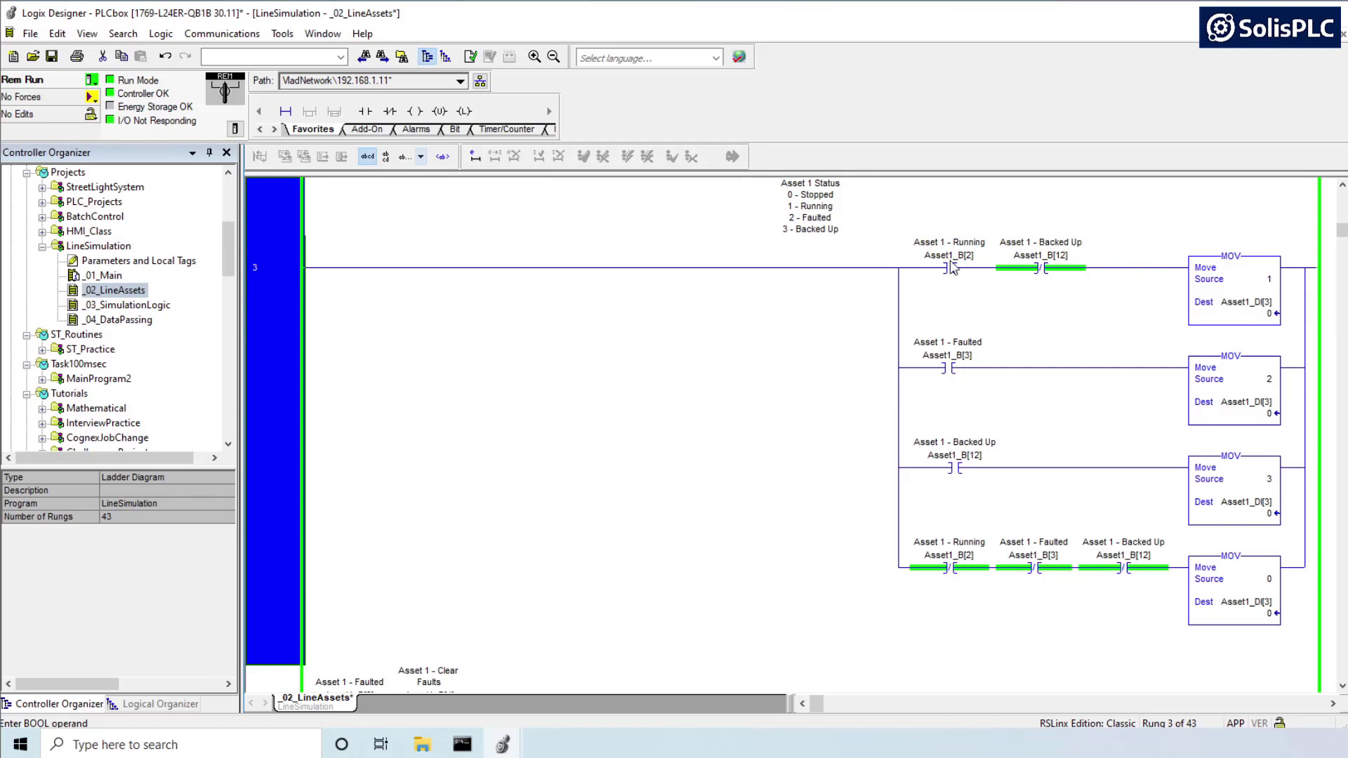
Step: Begin editing the first Running contact's Asset1_B[2] tag on the Asset 1 status rung
{"action": "left_click", "coordinate": [948, 256]}
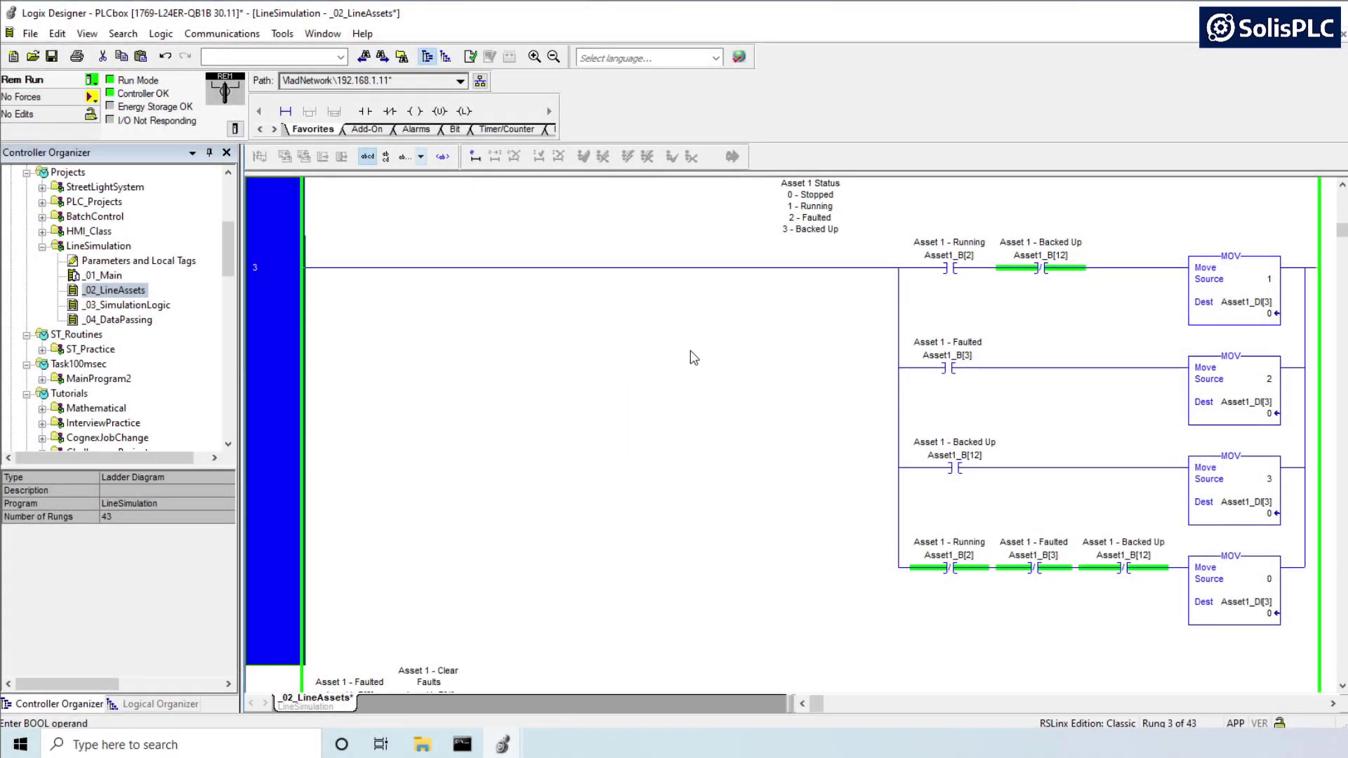
{"action": "mouse_move", "coordinate": [777, 302]}
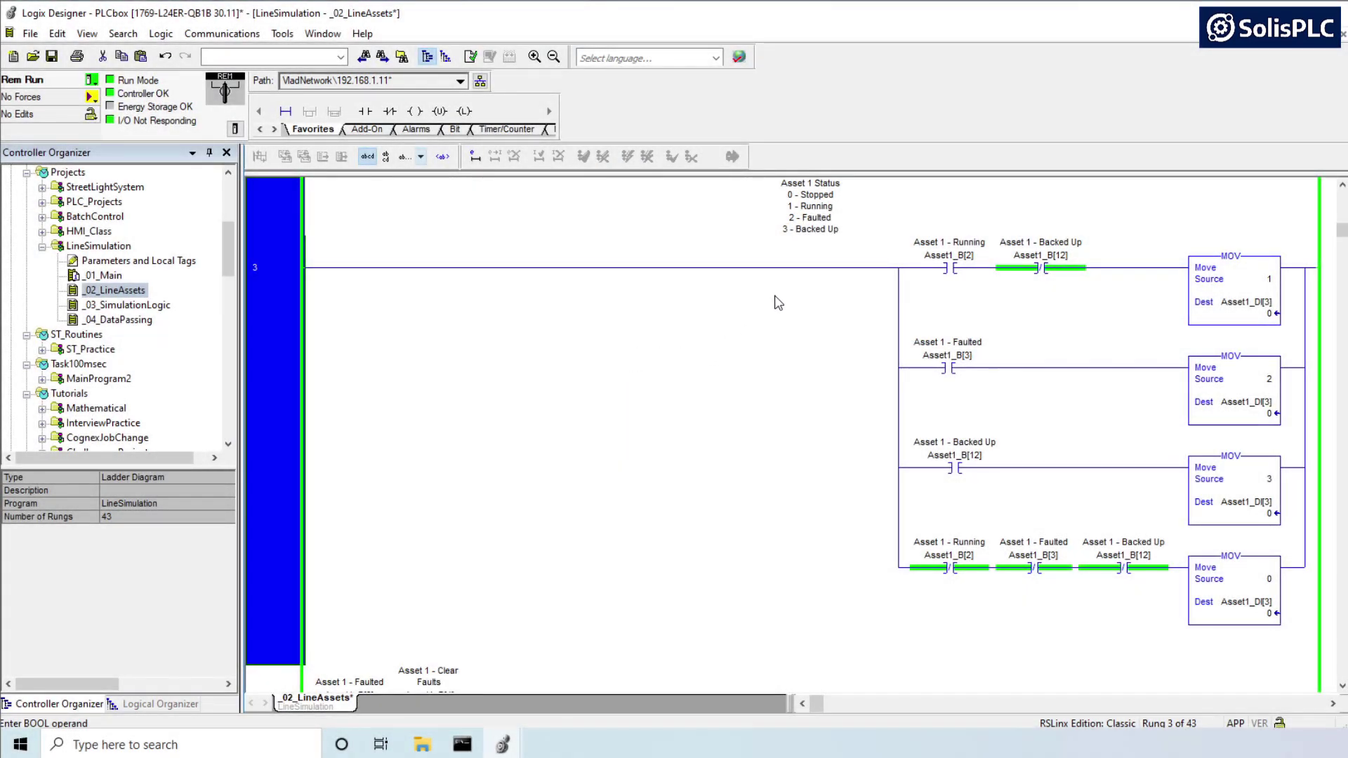
{"action": "mouse_move", "coordinate": [837, 216]}
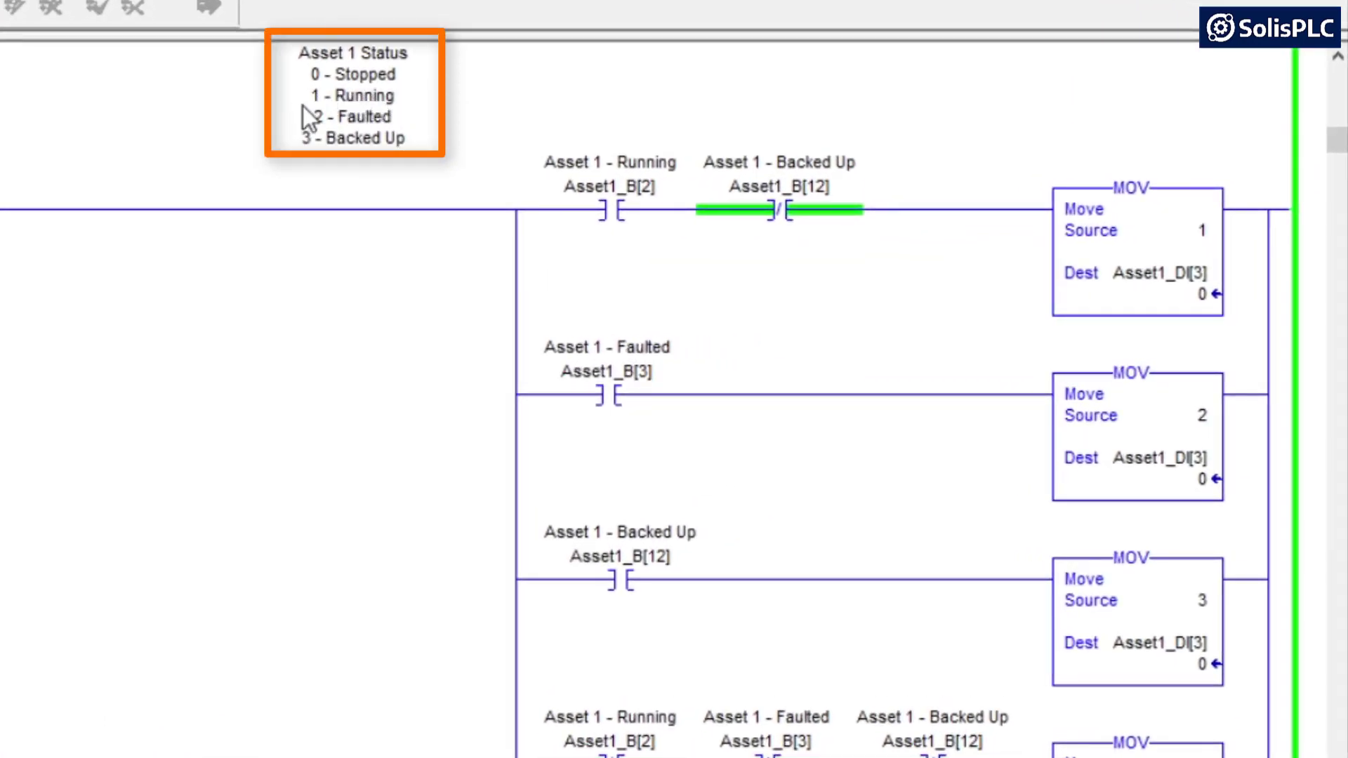
{"action": "mouse_move", "coordinate": [283, 214]}
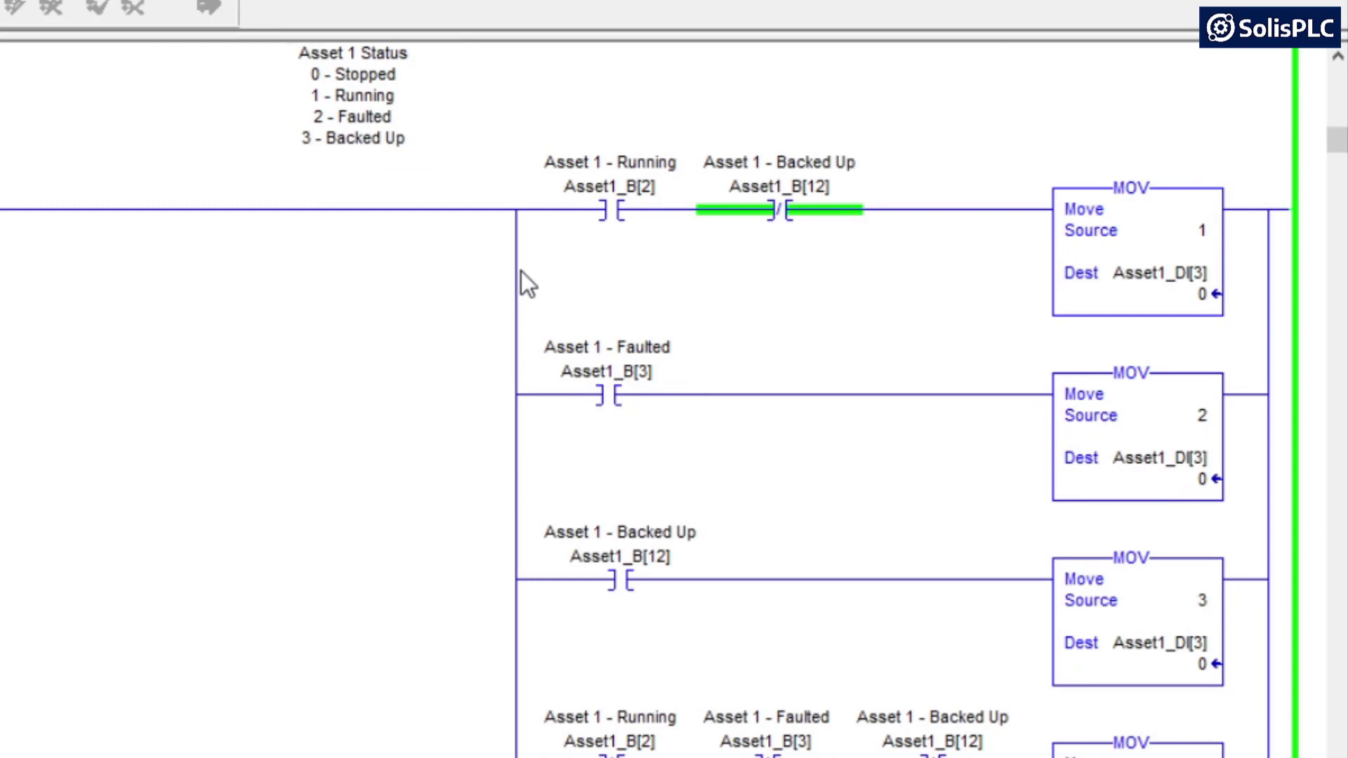
{"action": "mouse_move", "coordinate": [481, 339]}
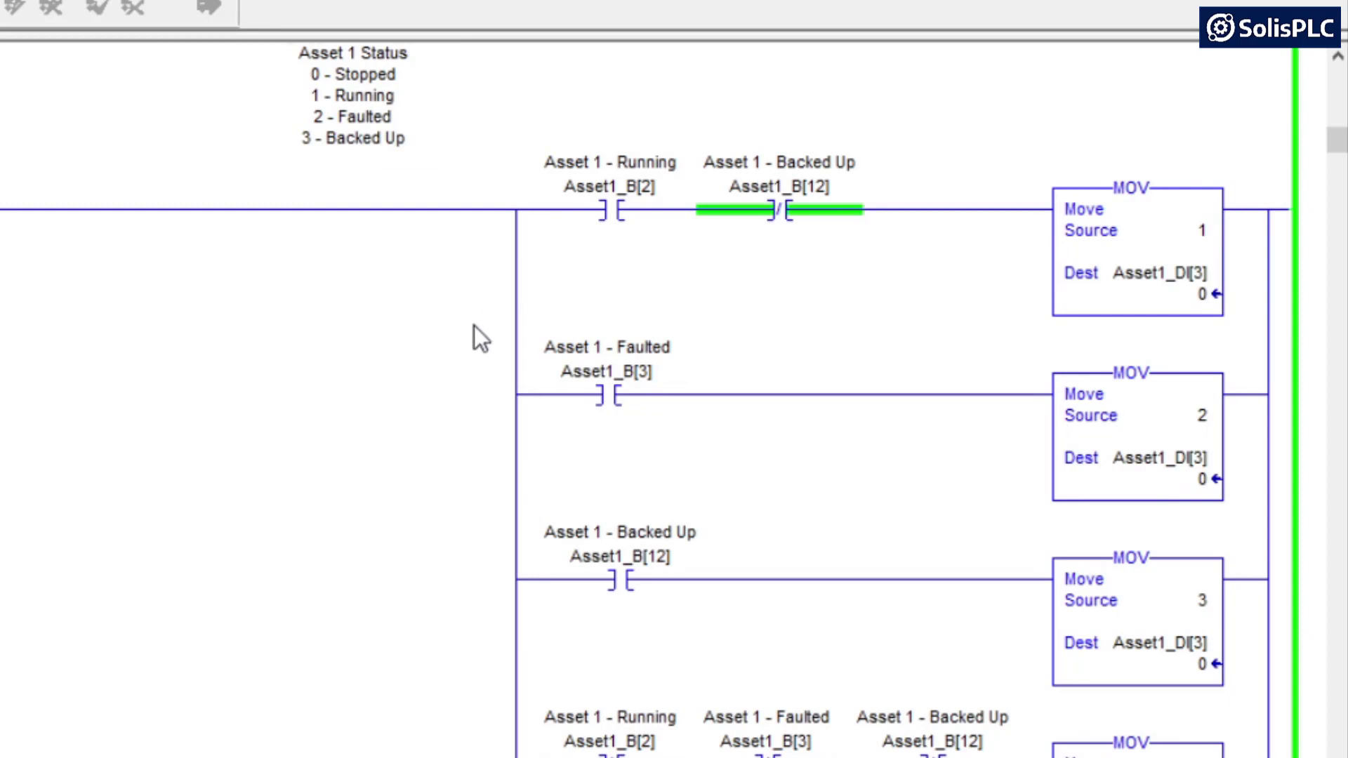
{"action": "mouse_move", "coordinate": [506, 340]}
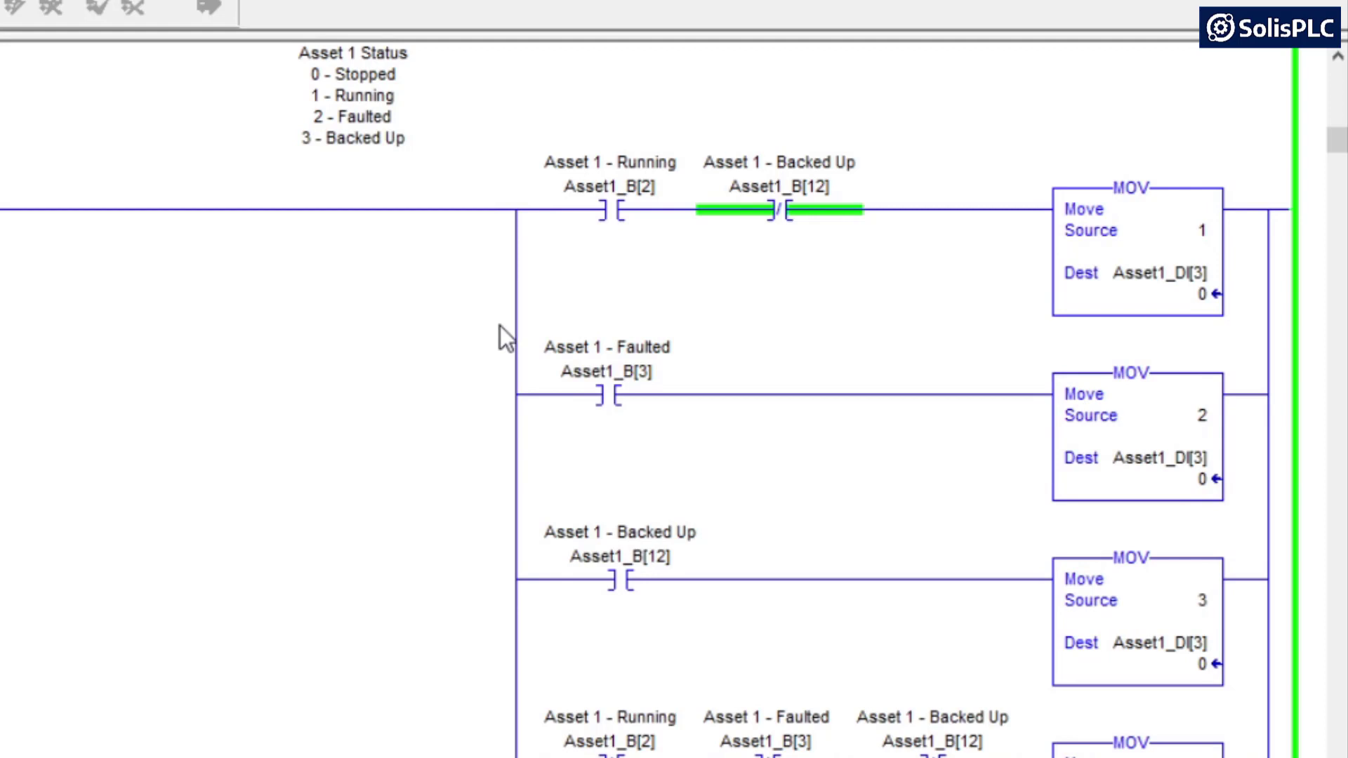
{"action": "mouse_move", "coordinate": [566, 300]}
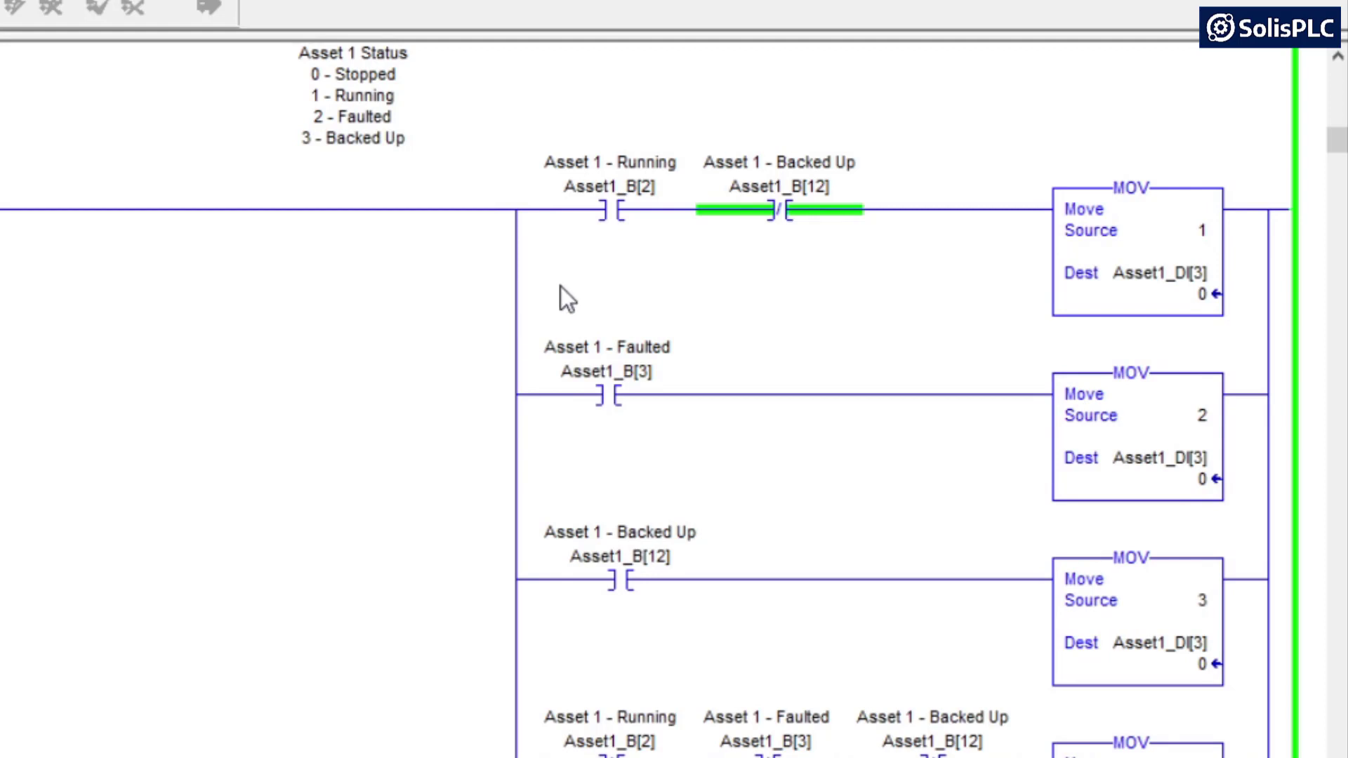
{"action": "mouse_move", "coordinate": [518, 334]}
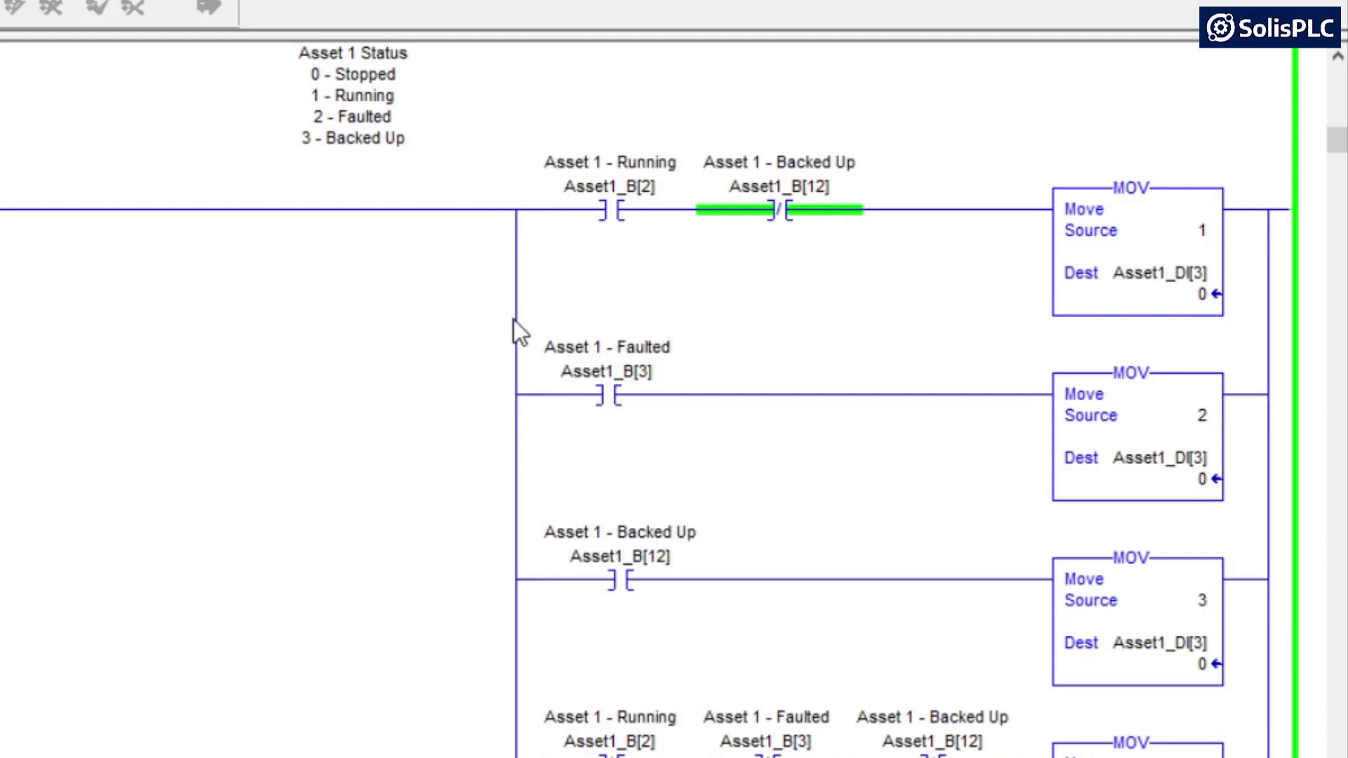
{"action": "mouse_move", "coordinate": [922, 663]}
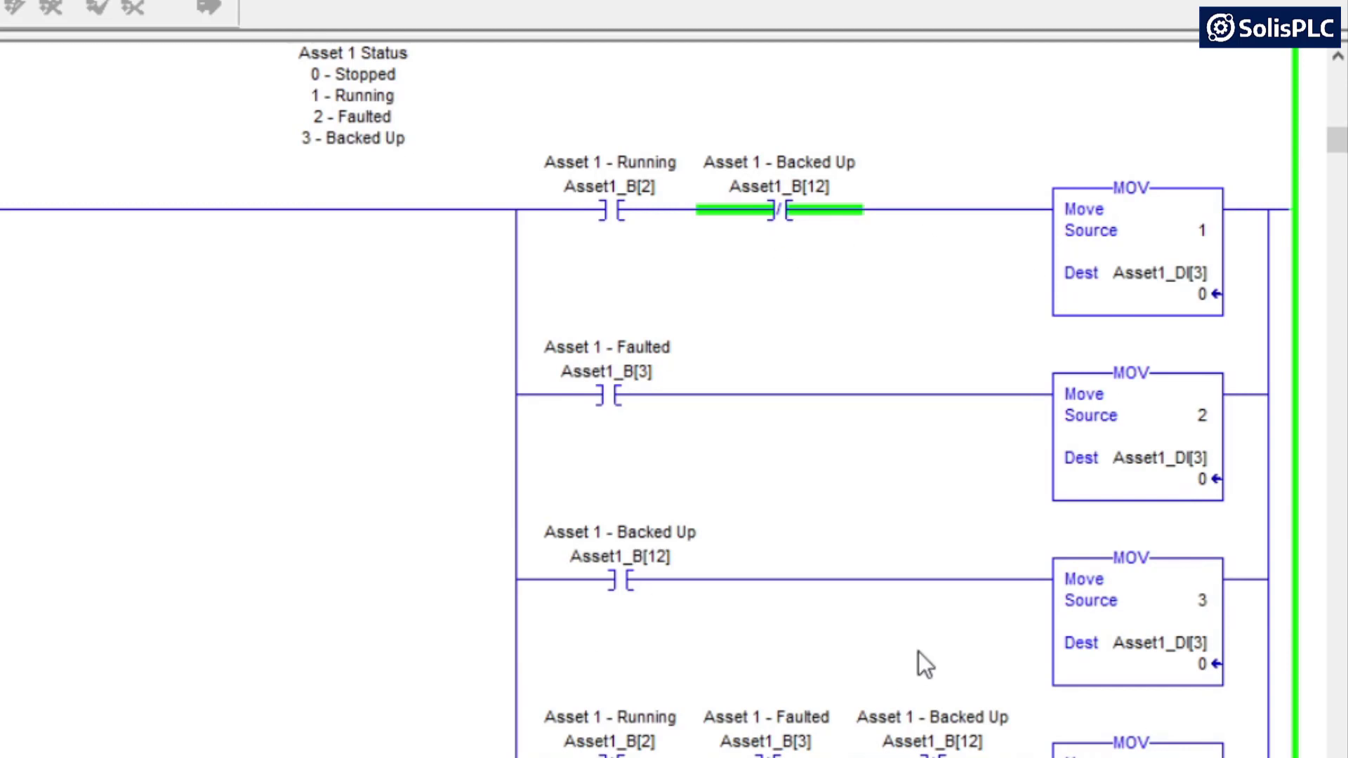
{"action": "mouse_move", "coordinate": [740, 650]}
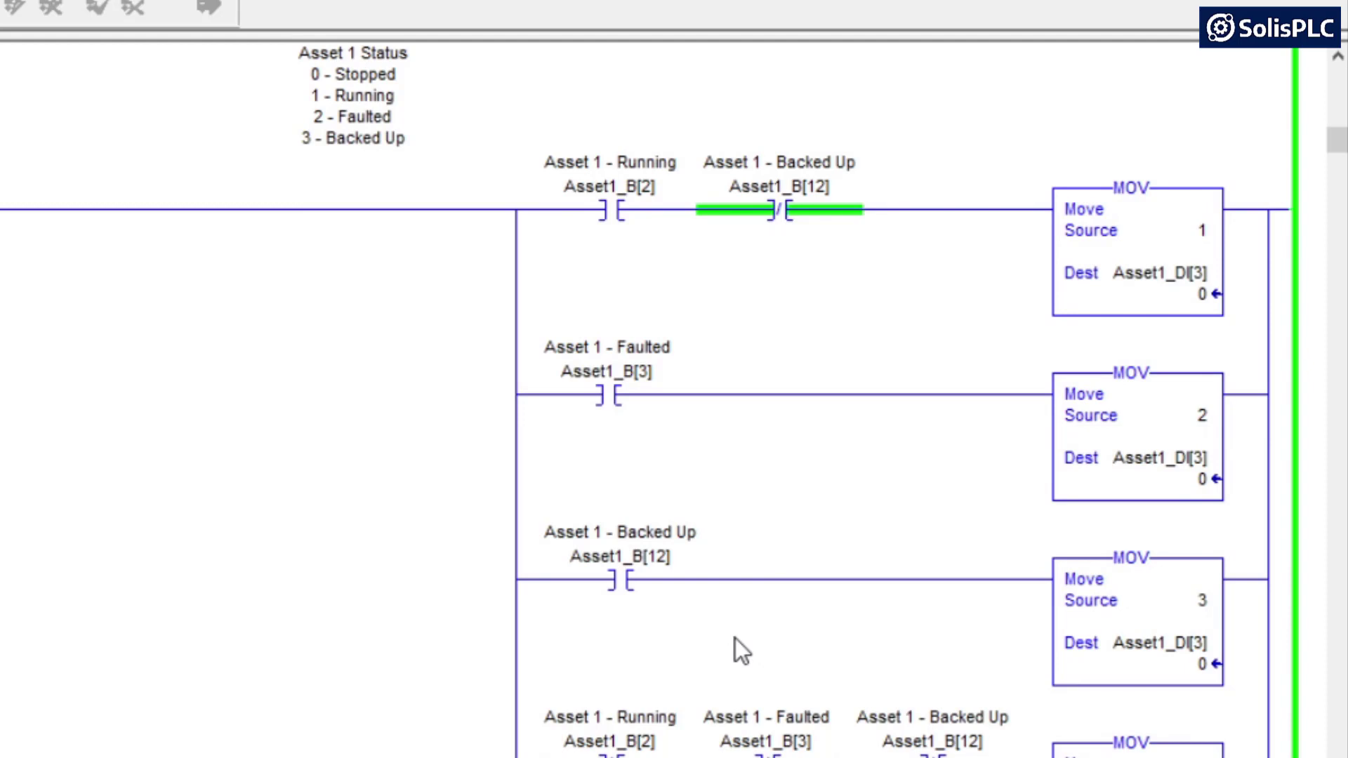
{"action": "mouse_move", "coordinate": [604, 557]}
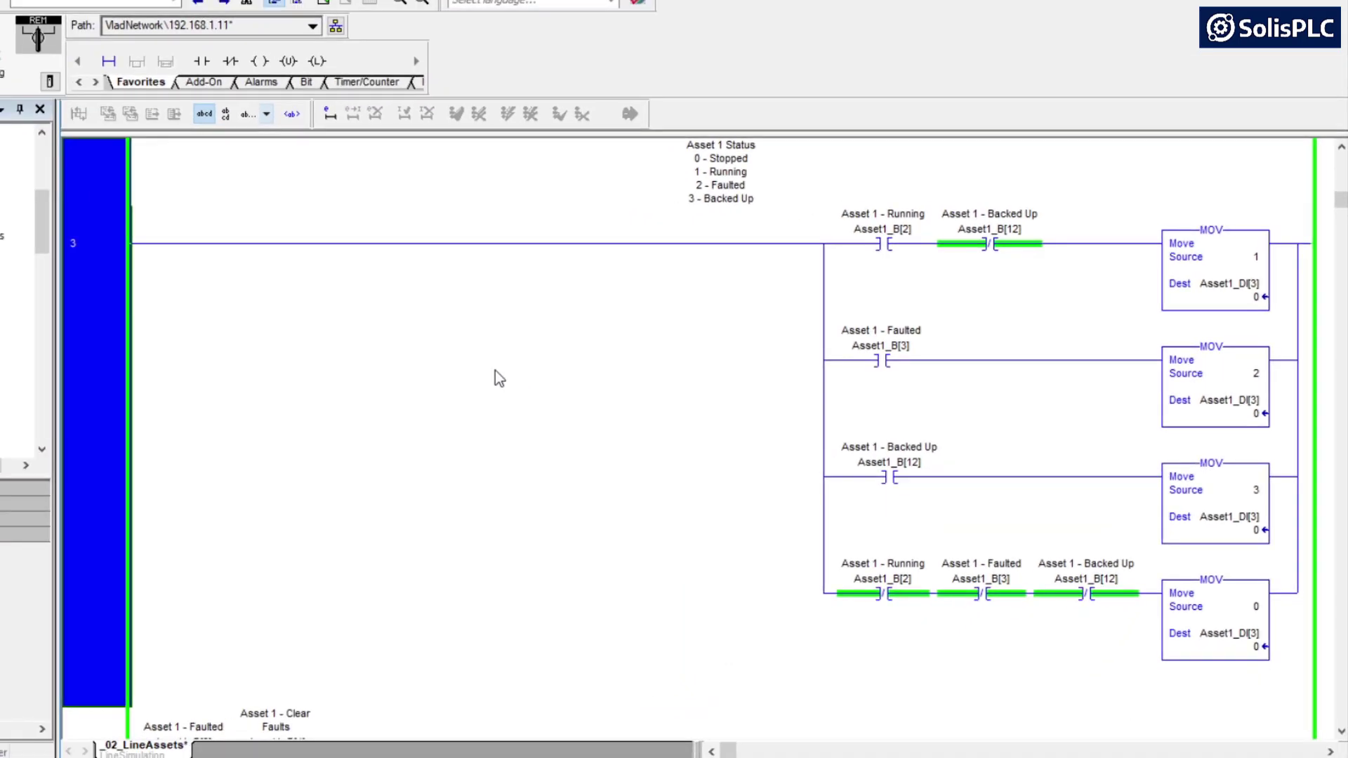
{"action": "mouse_move", "coordinate": [148, 224]}
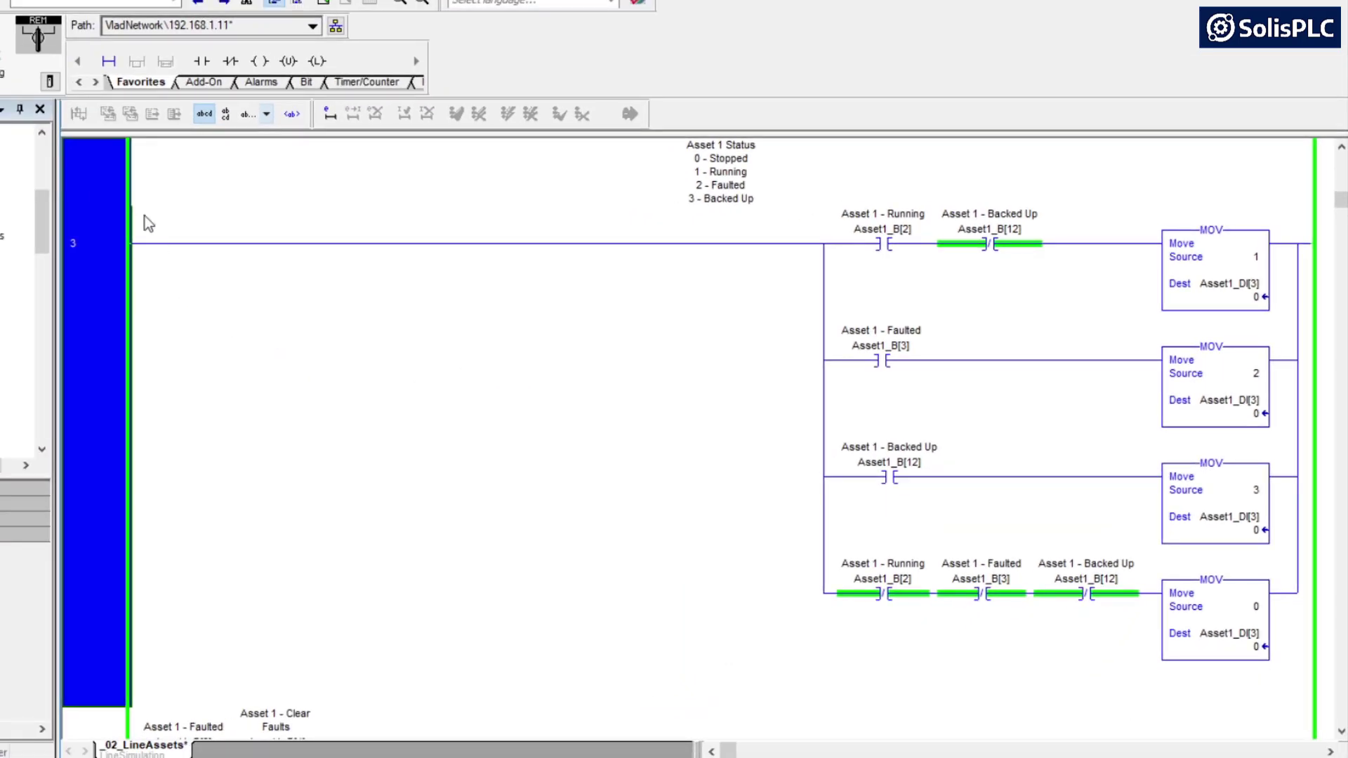
{"action": "mouse_move", "coordinate": [166, 323]}
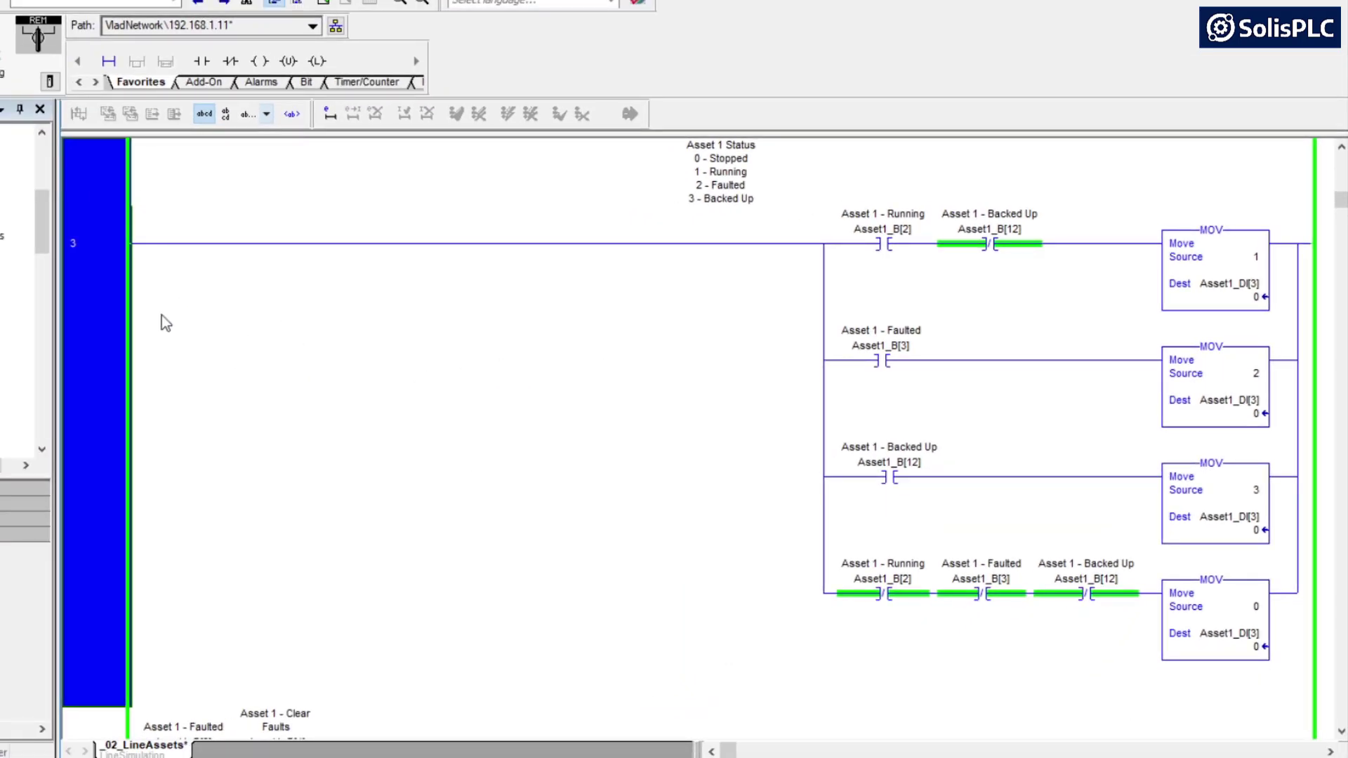
{"action": "mouse_move", "coordinate": [101, 328]}
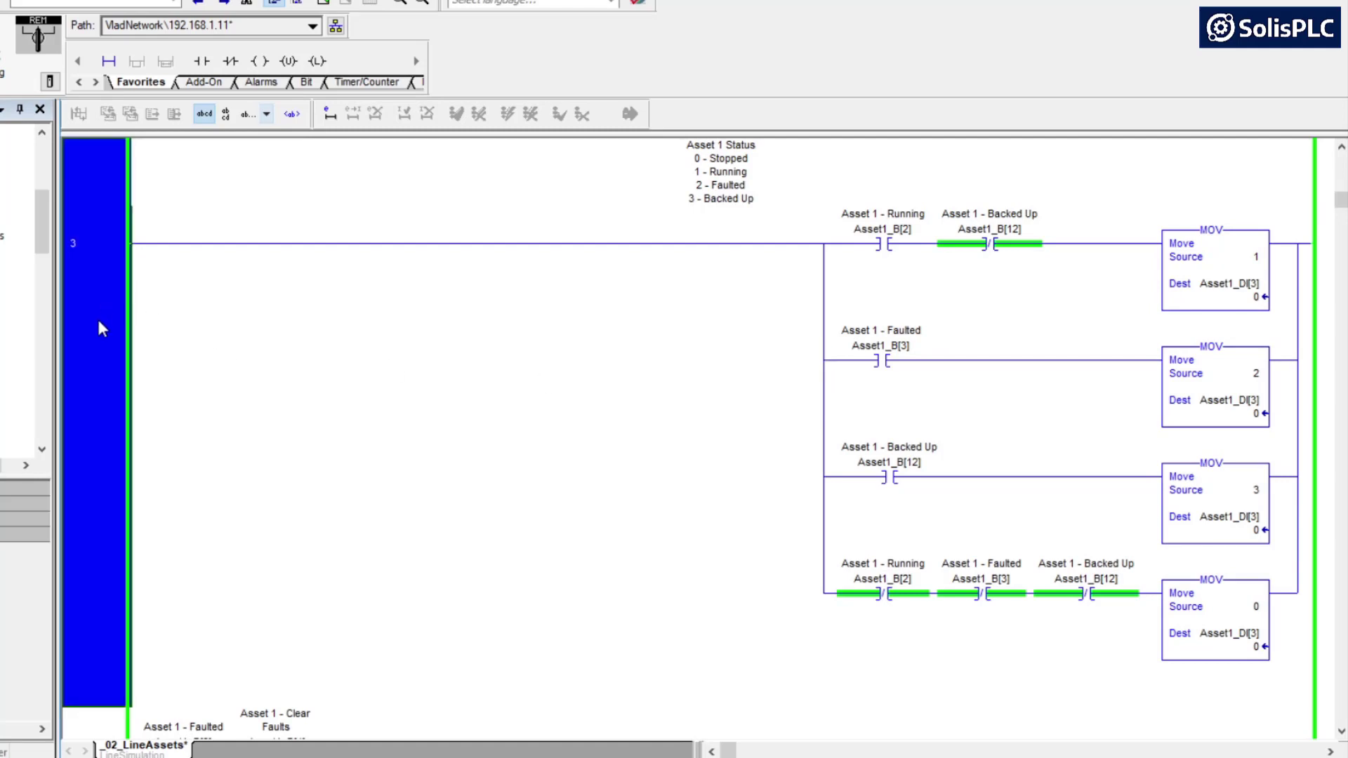
{"action": "right_click", "coordinate": [101, 329]}
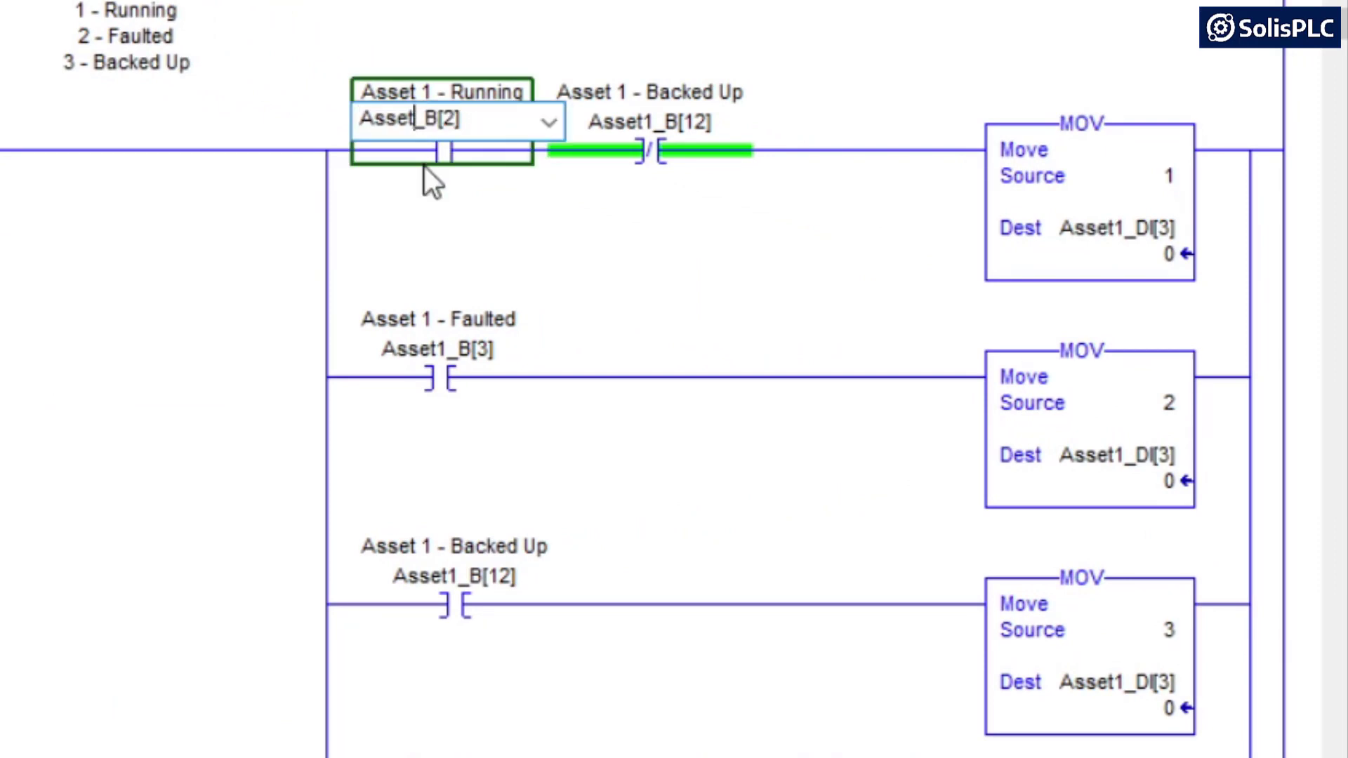
Step: Accept Asset2_B on the Running contact and retype the first MOV destination as 'Asset45_D'
{"action": "left_click", "coordinate": [648, 120]}
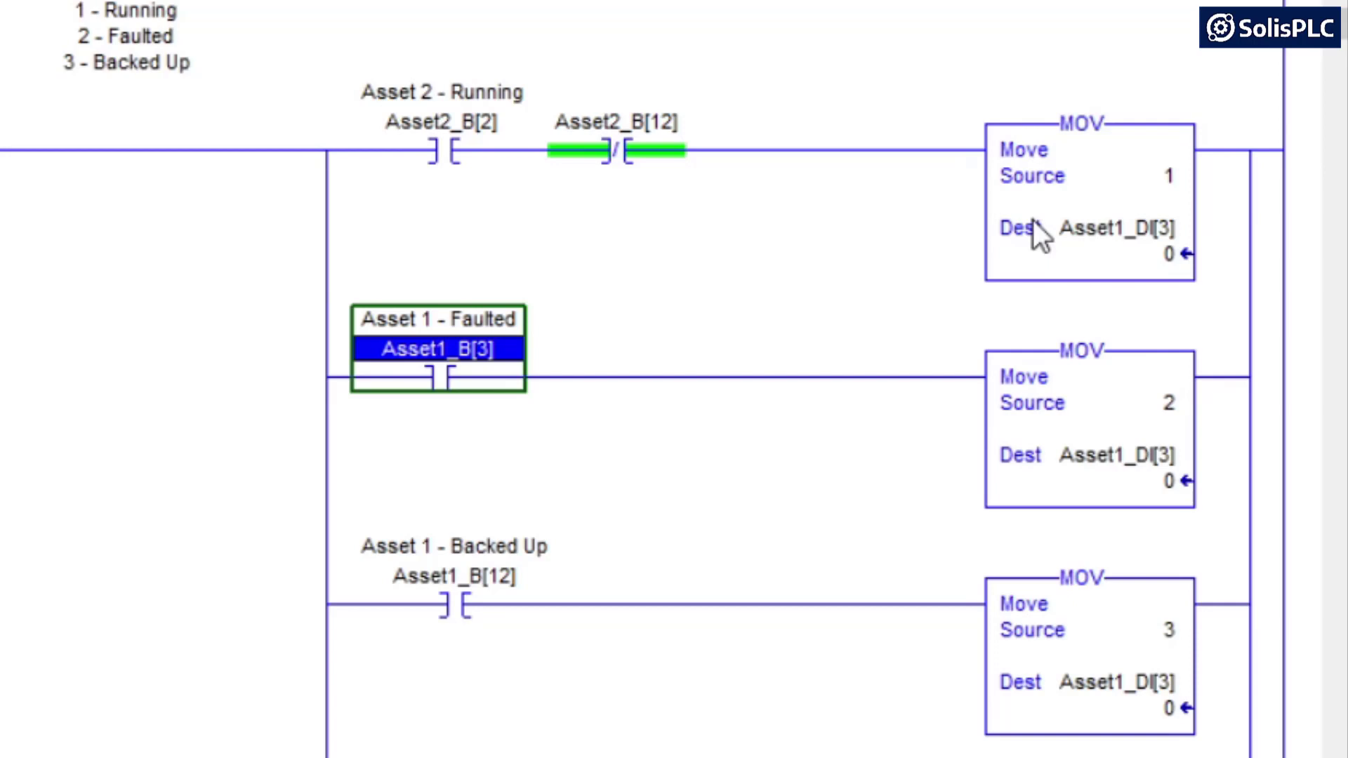
{"action": "left_click", "coordinate": [1109, 227]}
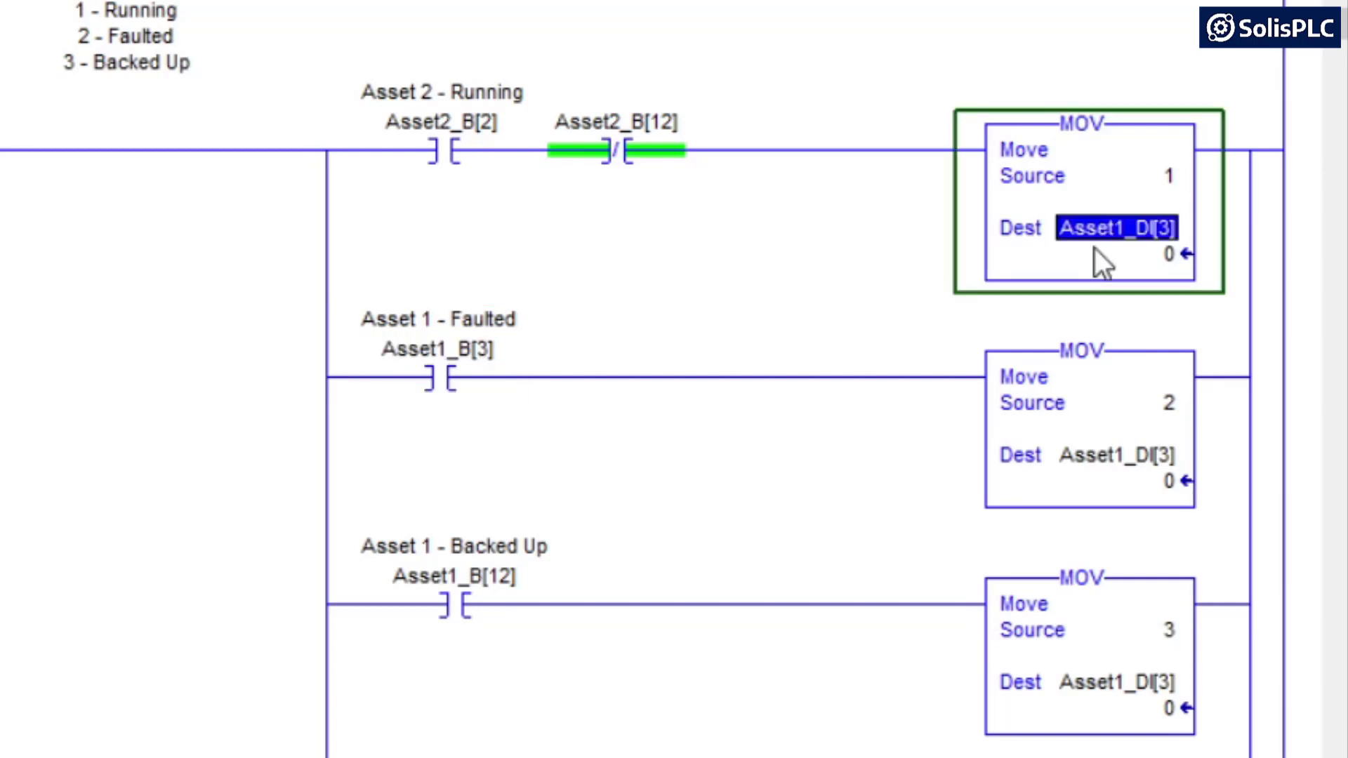
{"action": "mouse_move", "coordinate": [1040, 291]}
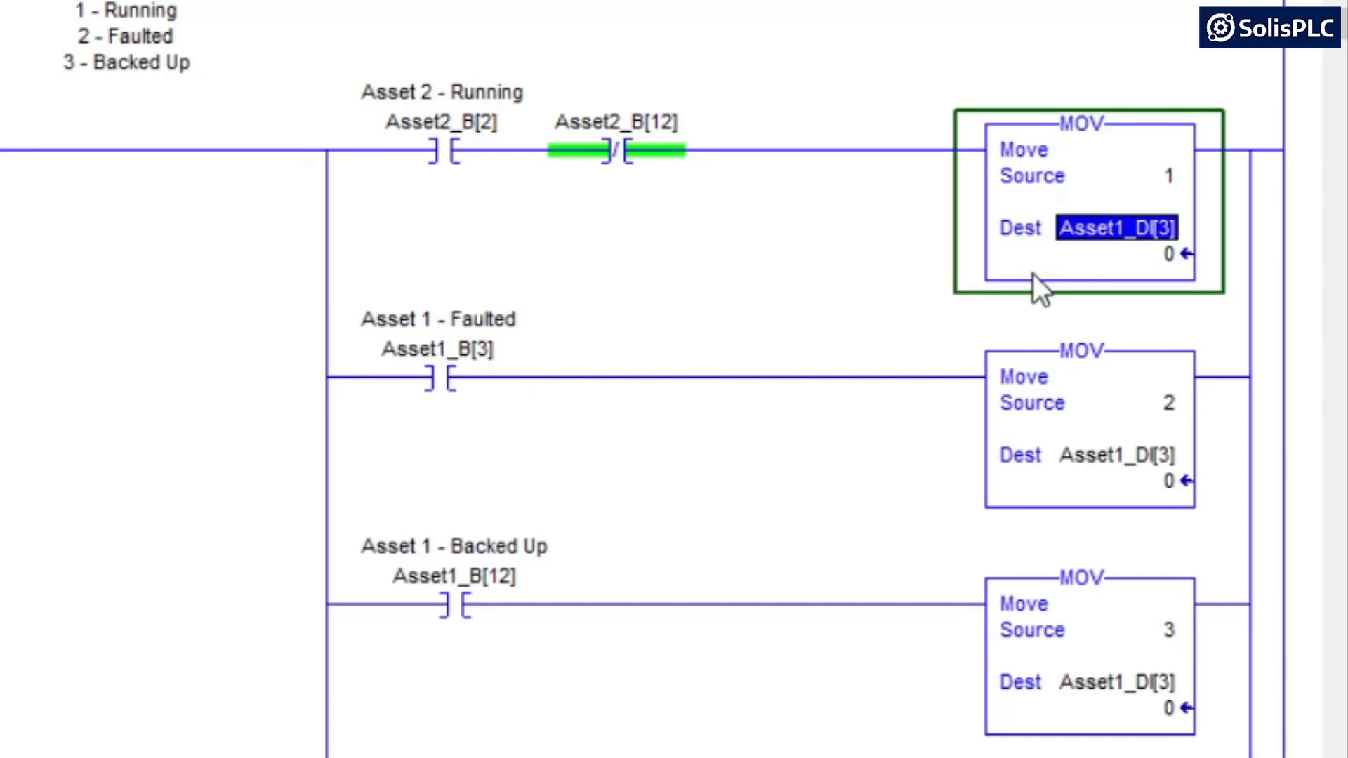
{"action": "left_click", "coordinate": [1118, 229]}
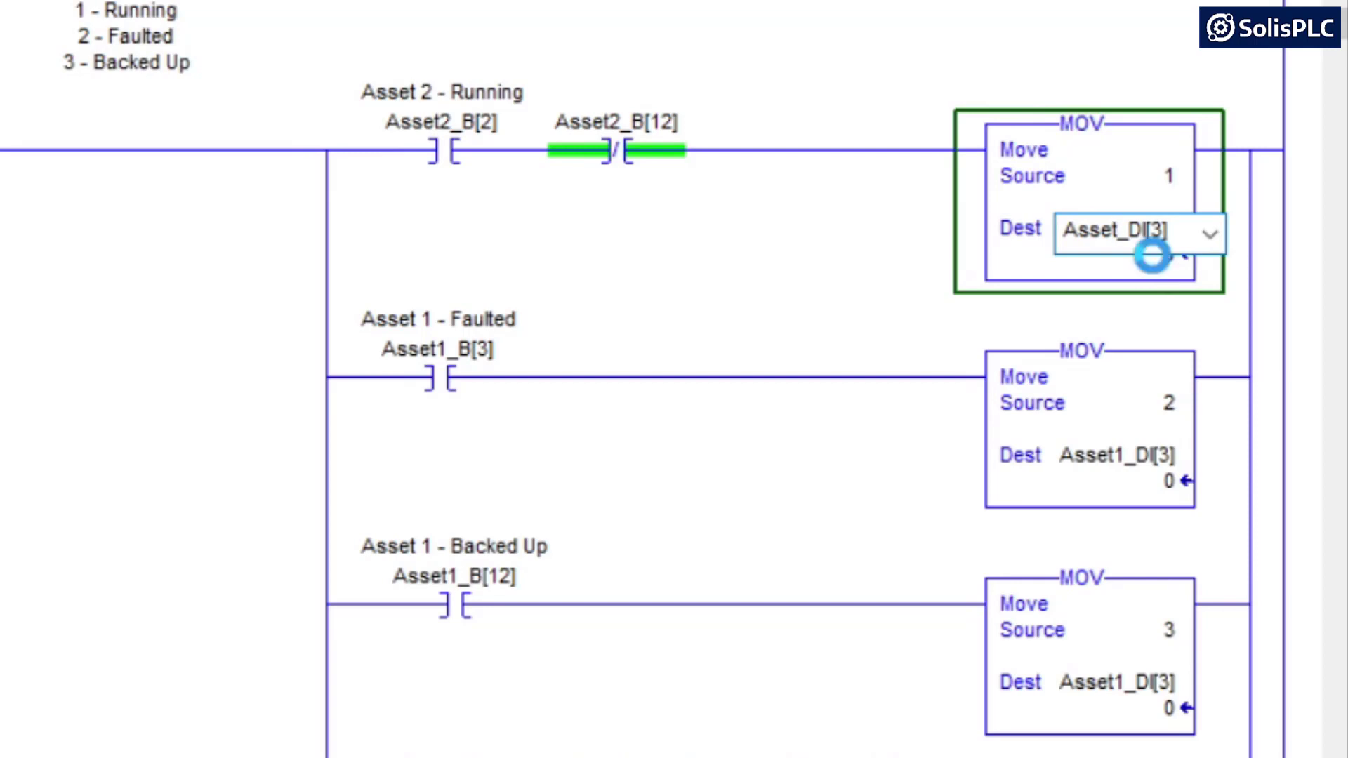
{"action": "type", "text": "Asset45"}
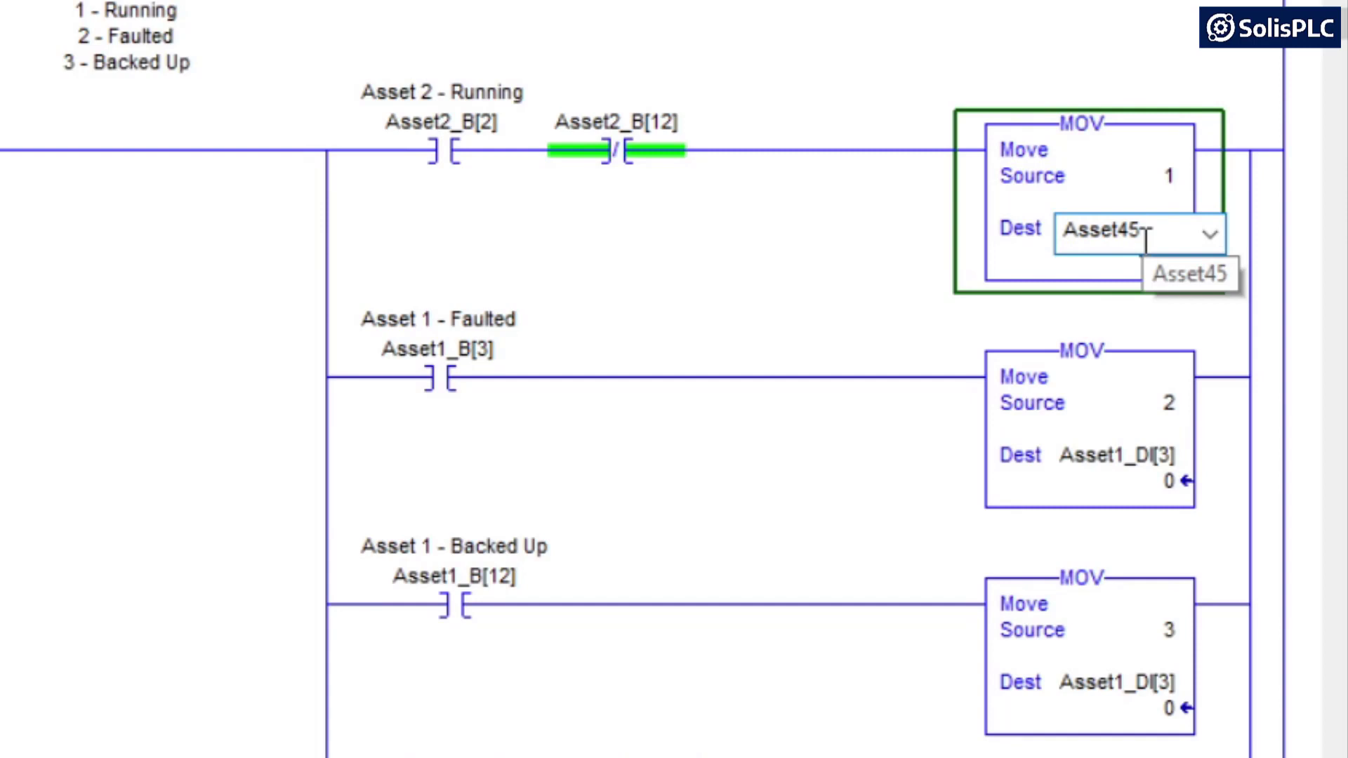
{"action": "type", "text": "_"}
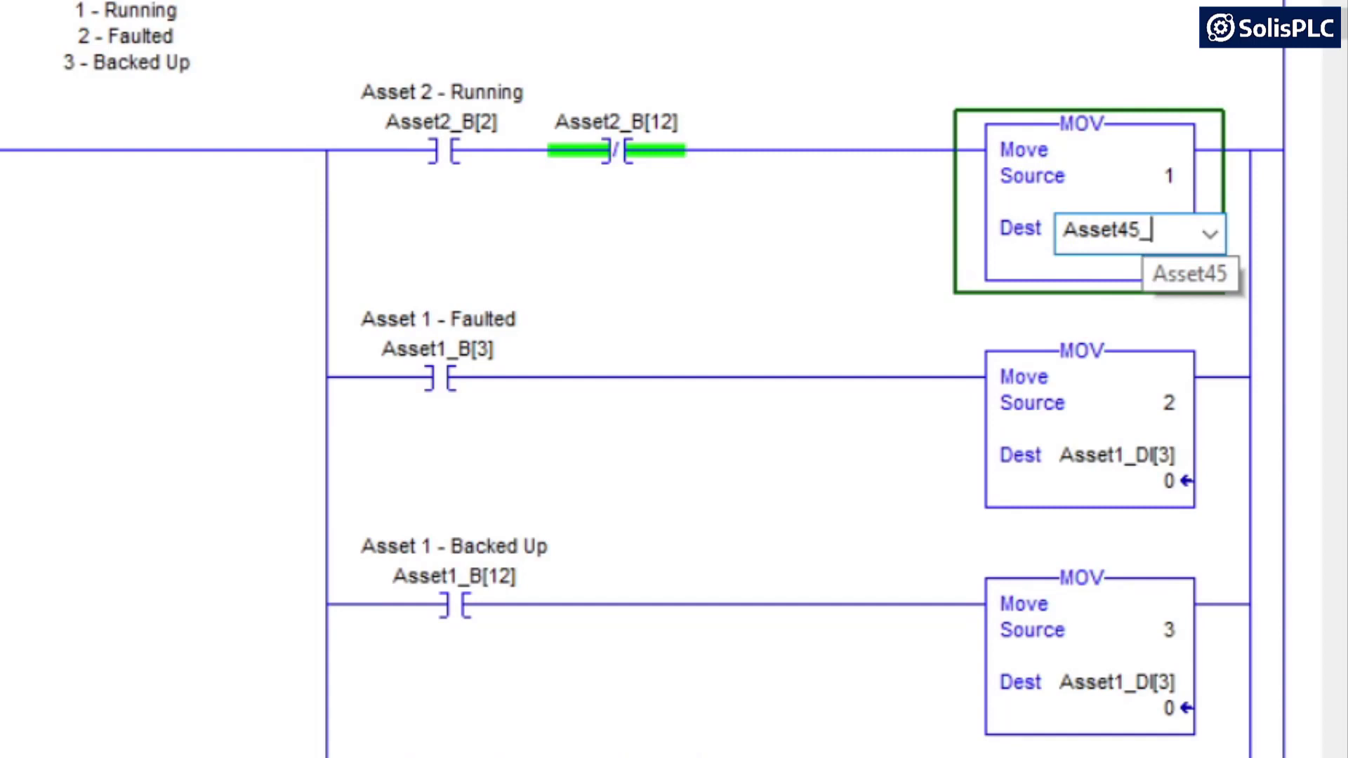
{"action": "type", "text": "D"}
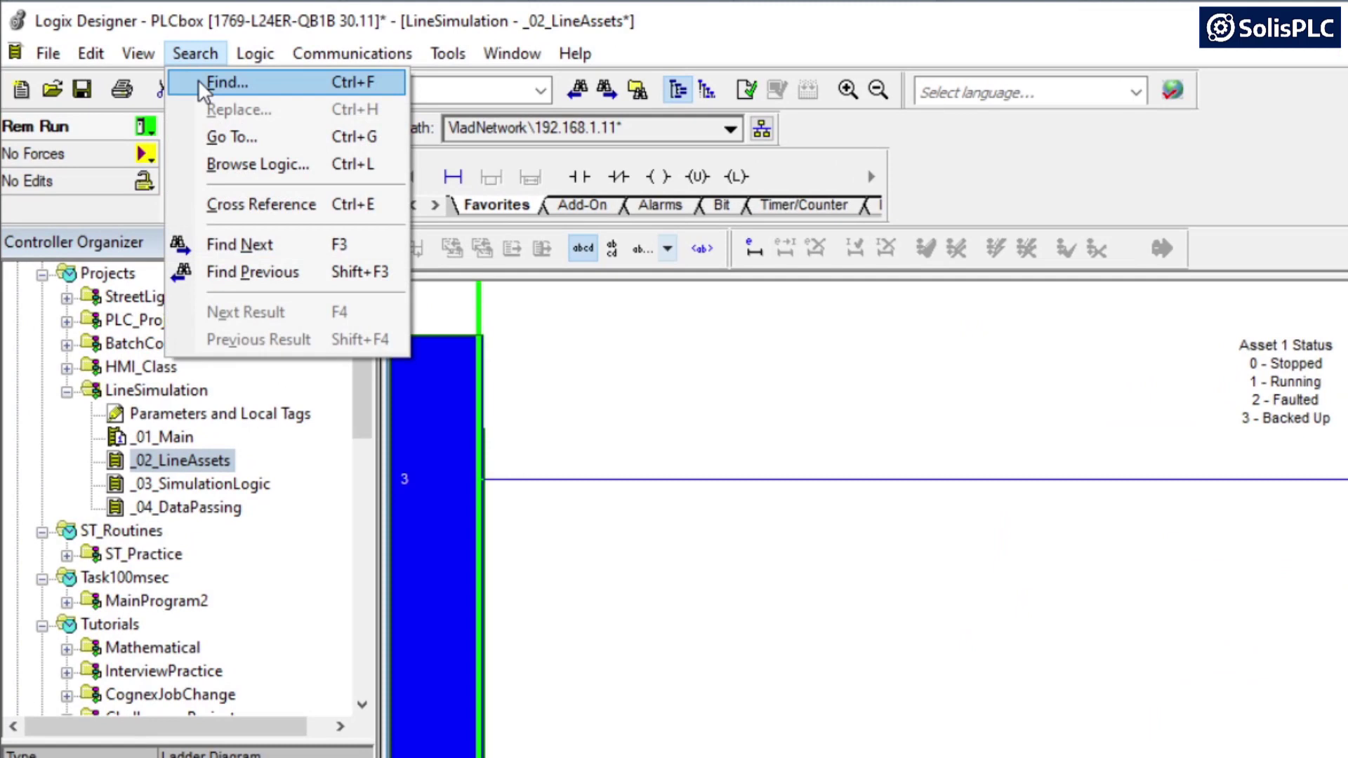
{"action": "mouse_move", "coordinate": [259, 110]}
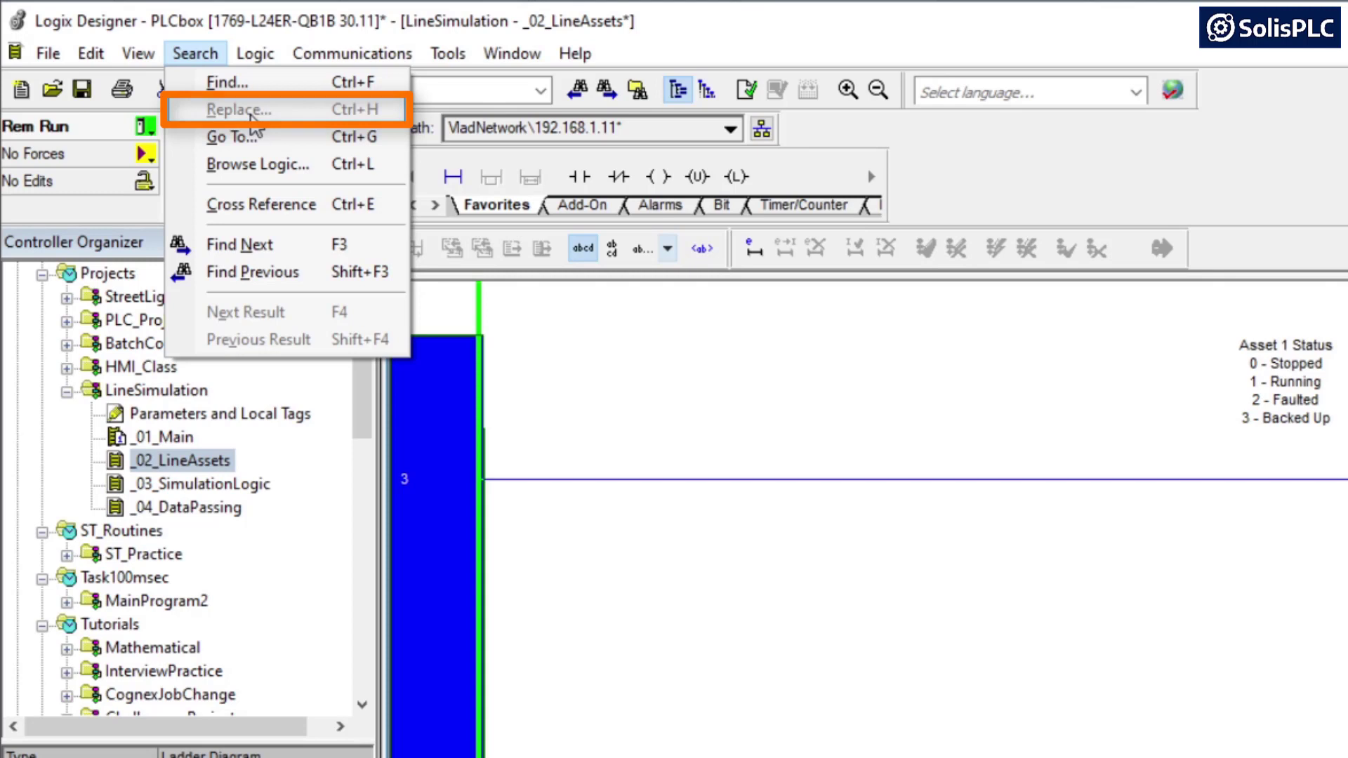
{"action": "mouse_move", "coordinate": [250, 125]}
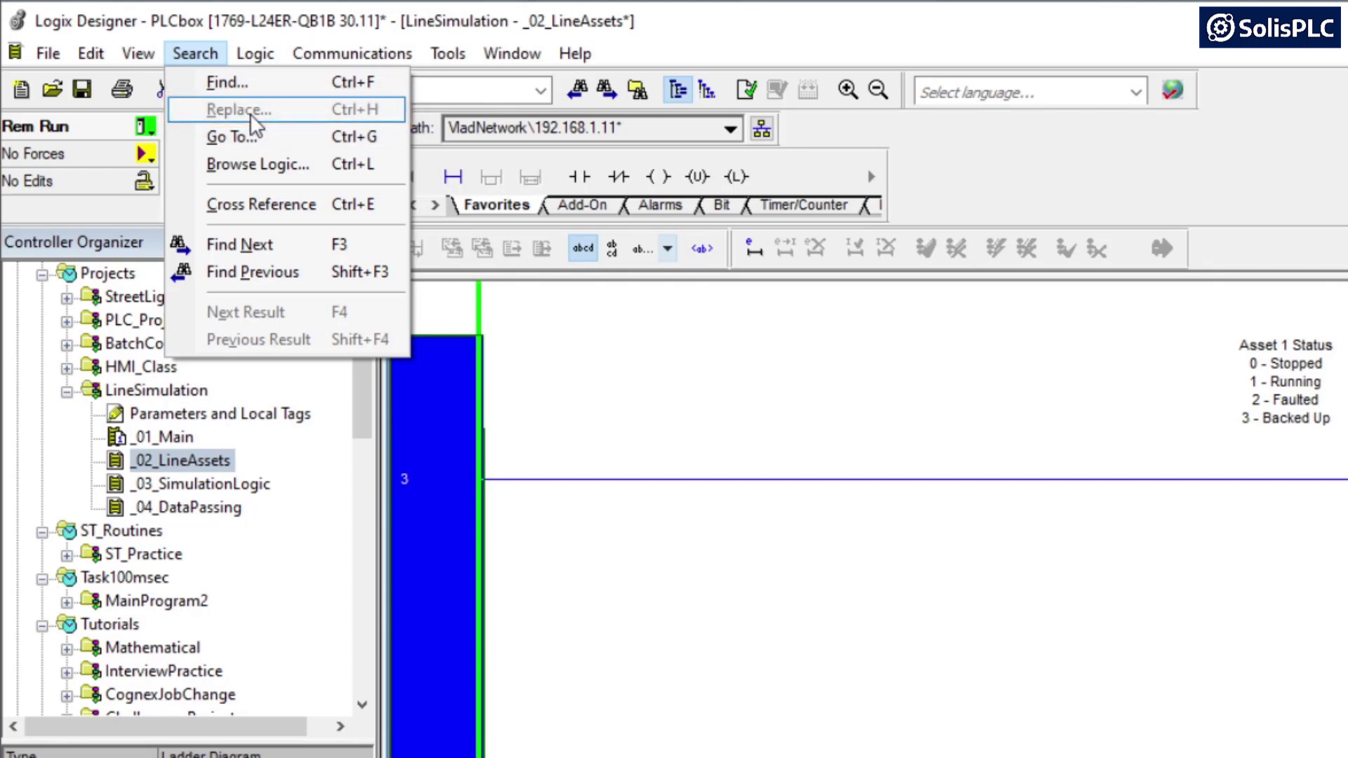
{"action": "mouse_move", "coordinate": [277, 121]}
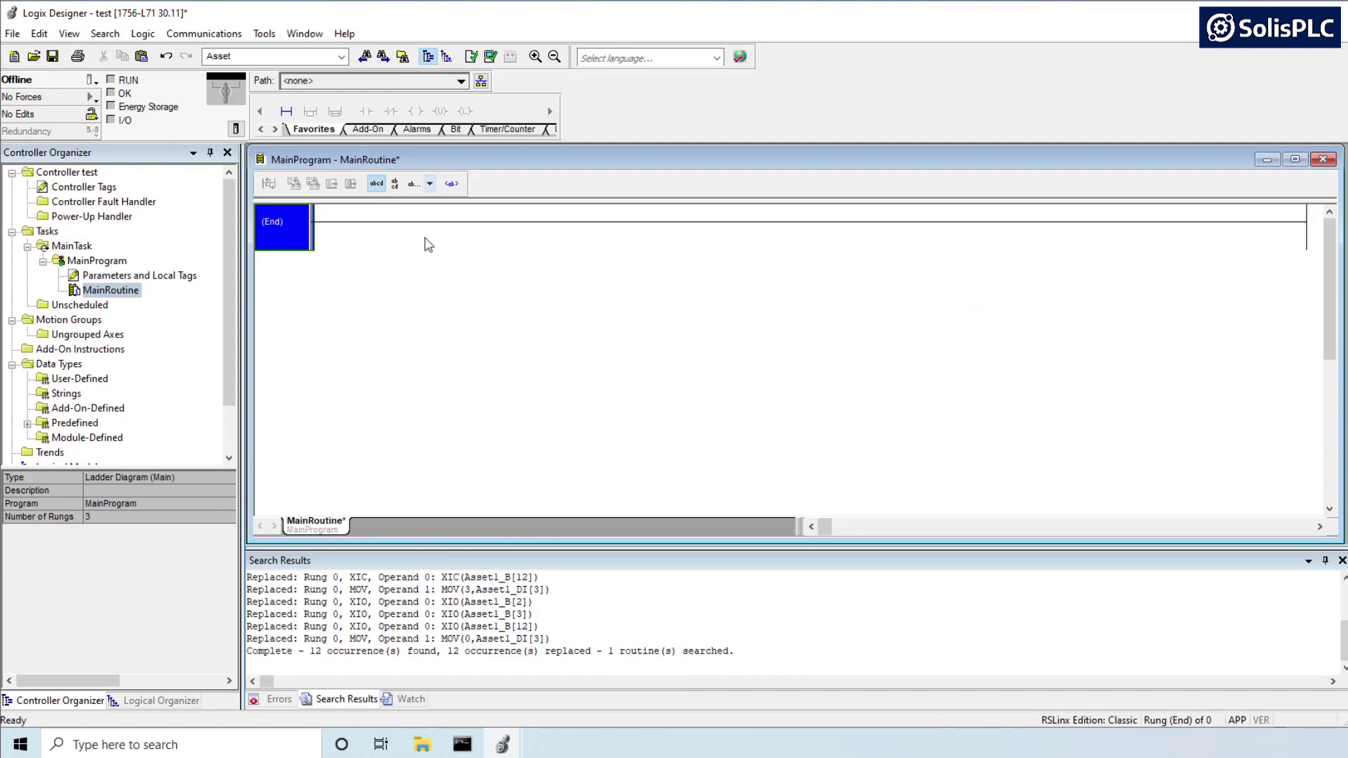
{"action": "mouse_move", "coordinate": [450, 361]}
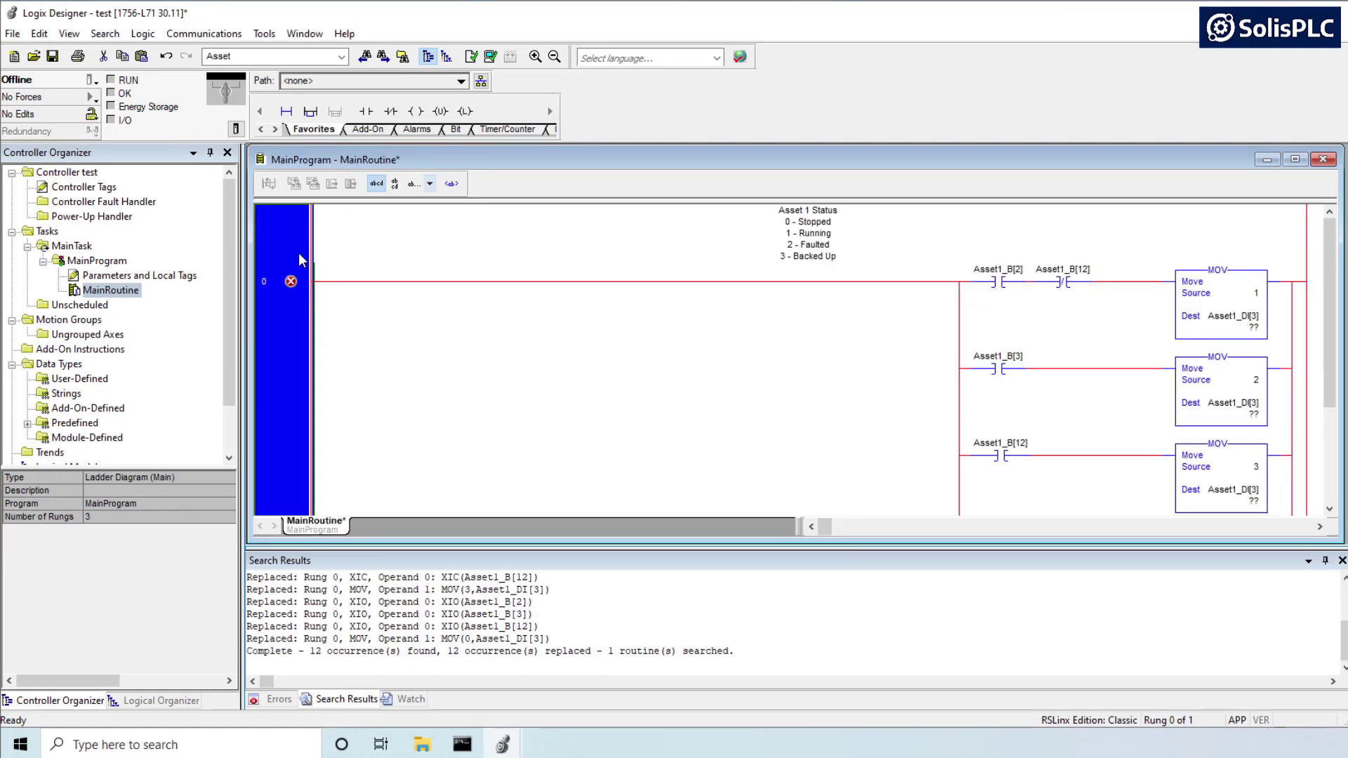
Step: Scroll the offline test project's MainRoutine to view the pasted Asset 1 rung 0
{"action": "scroll", "scroll_direction": "down", "scroll_amount": 3}
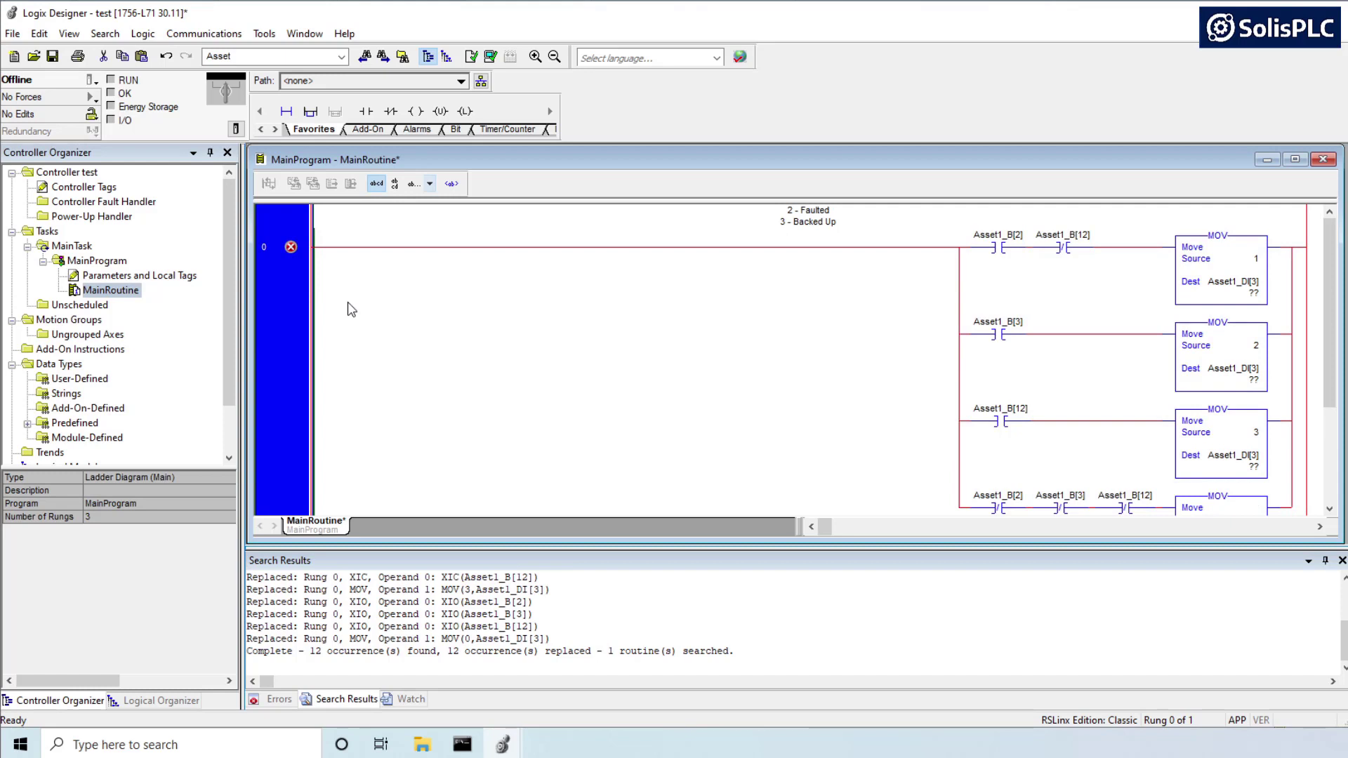
{"action": "mouse_move", "coordinate": [551, 339]}
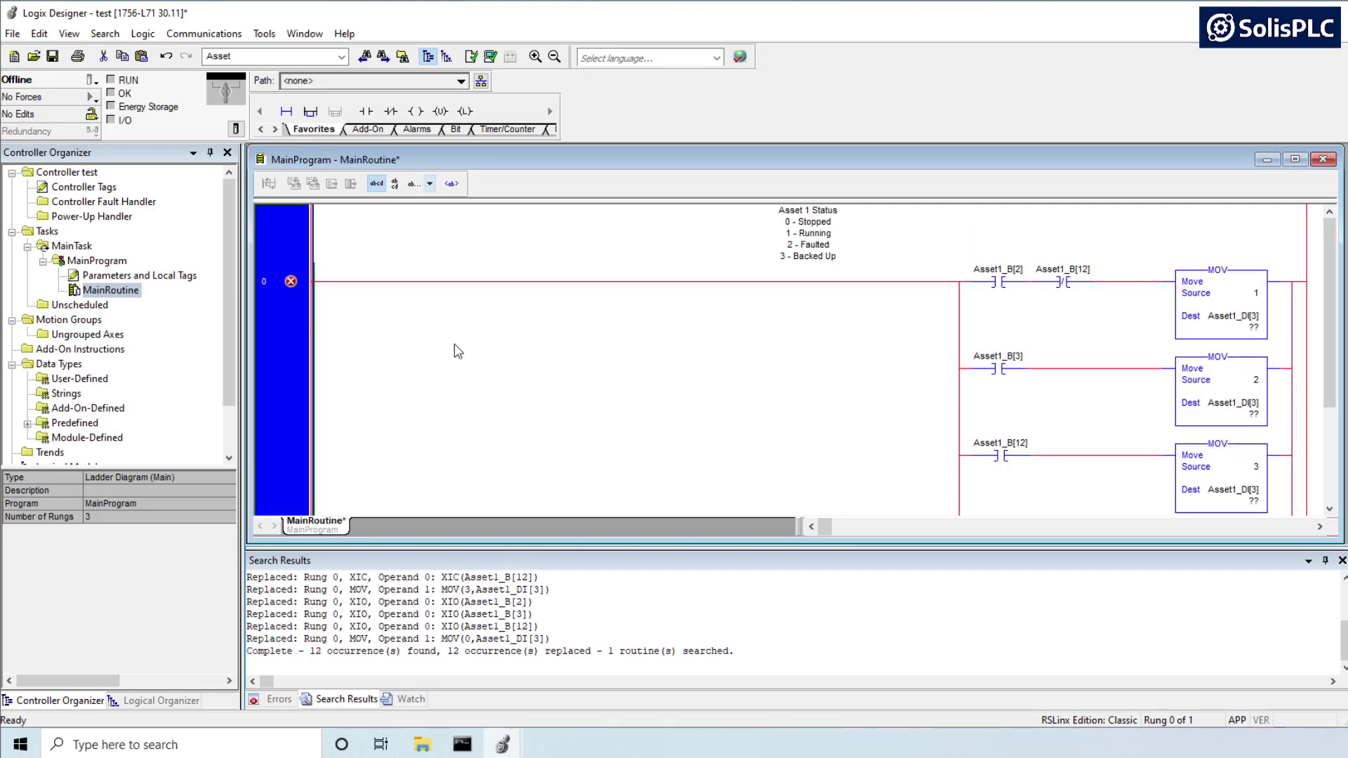
{"action": "mouse_move", "coordinate": [104, 34]}
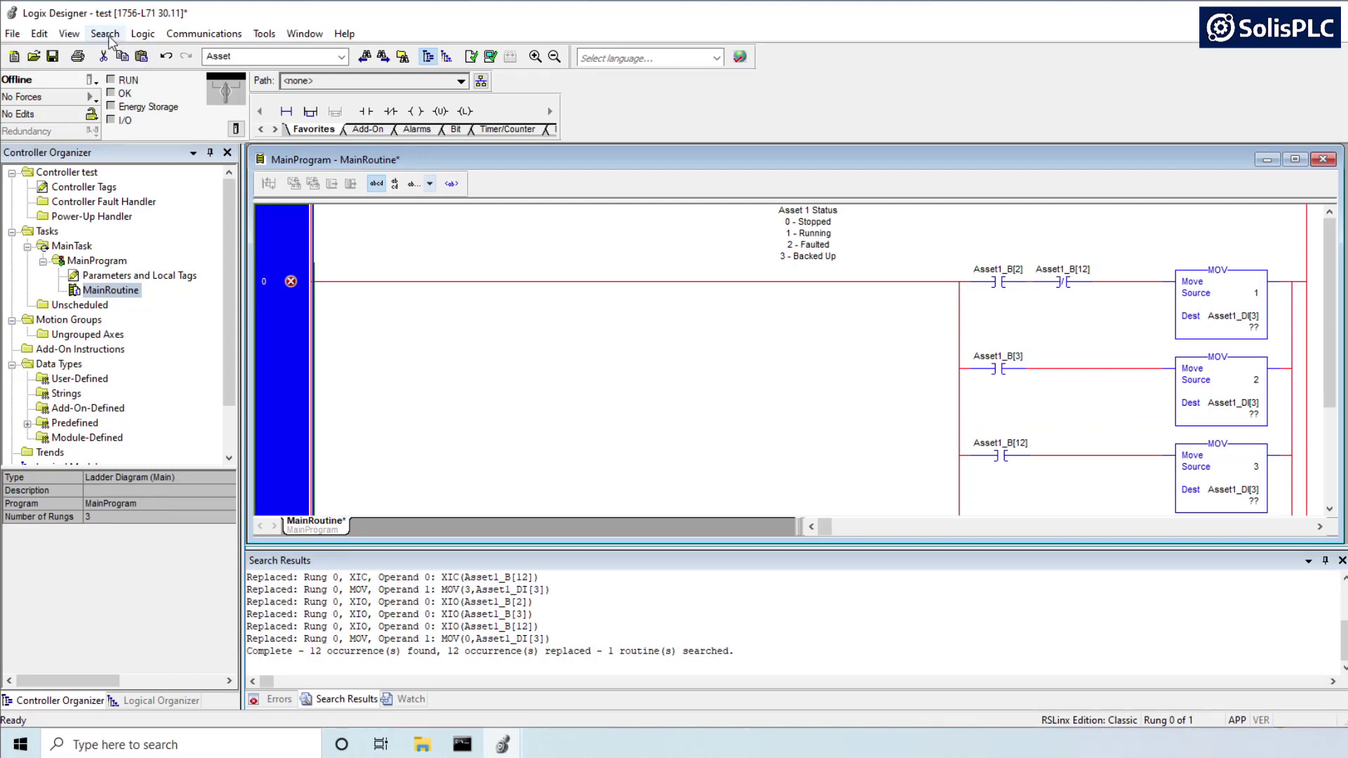
Step: Replace every Asset1 reference with Asset45 across all routines via Search > Replace, then close the dialog
{"action": "left_click", "coordinate": [105, 34]}
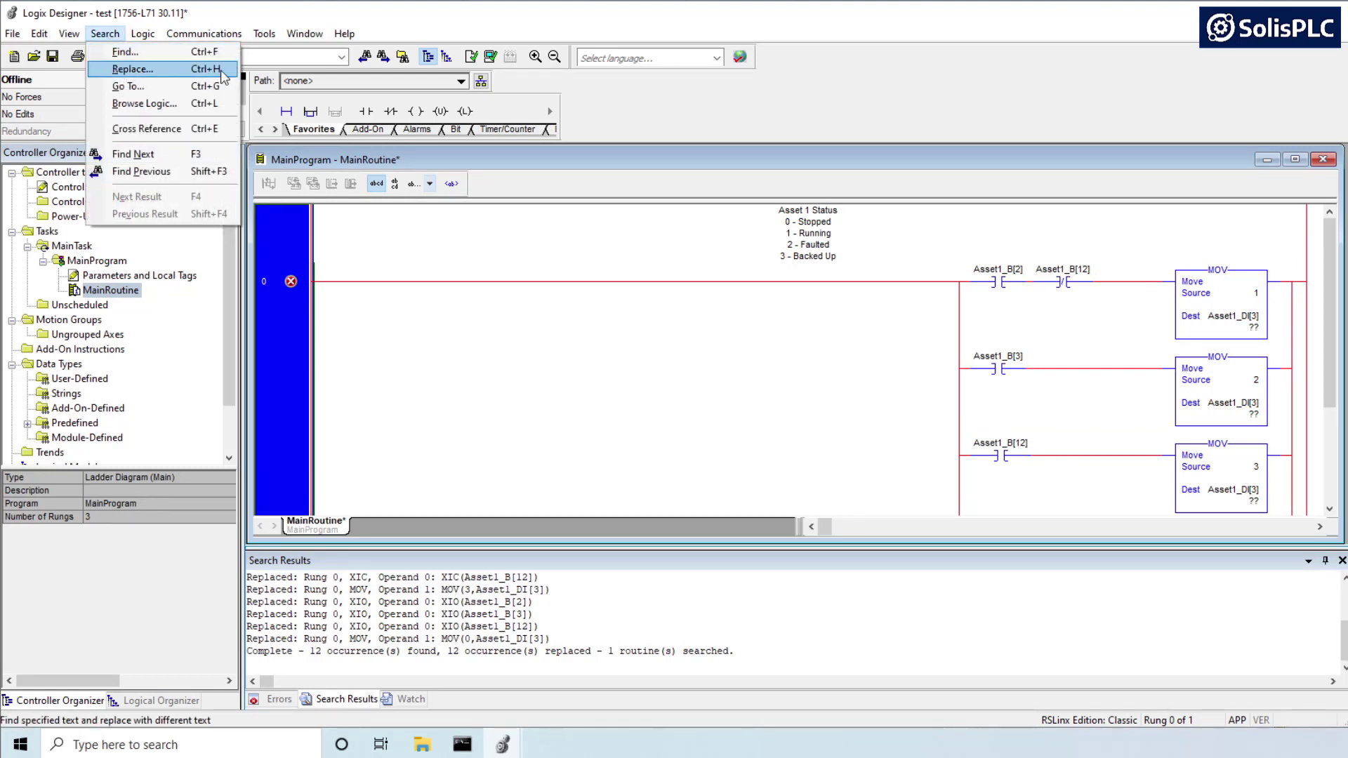
{"action": "mouse_move", "coordinate": [171, 76]}
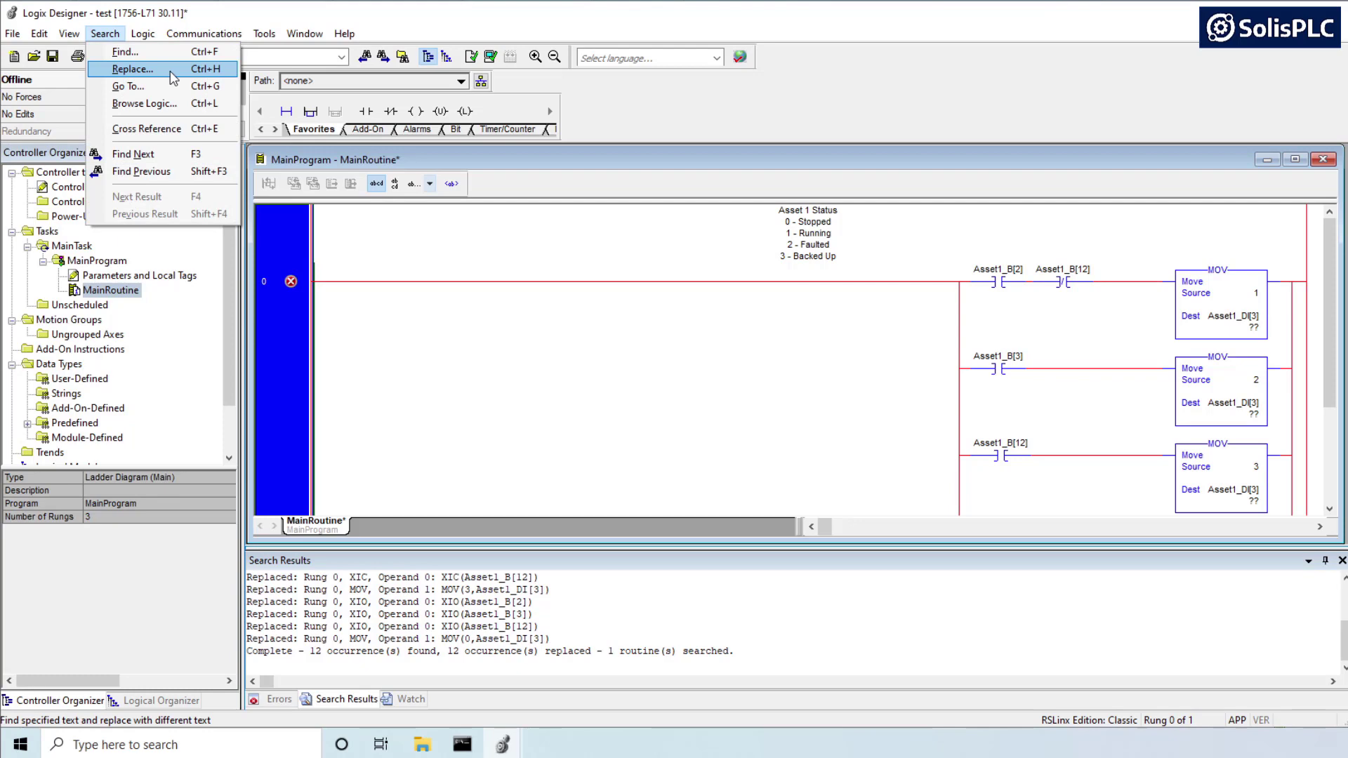
{"action": "left_click", "coordinate": [132, 69]}
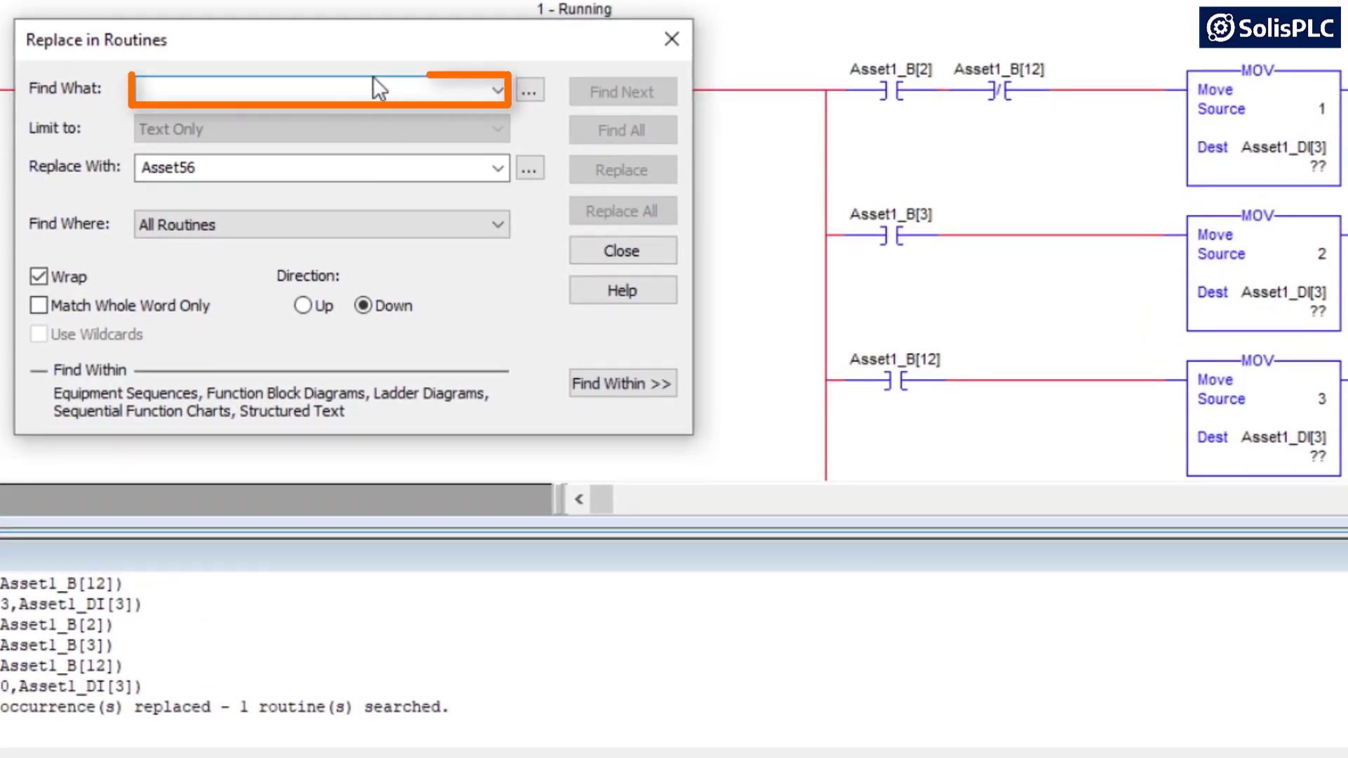
{"action": "type", "text": "Asset1"}
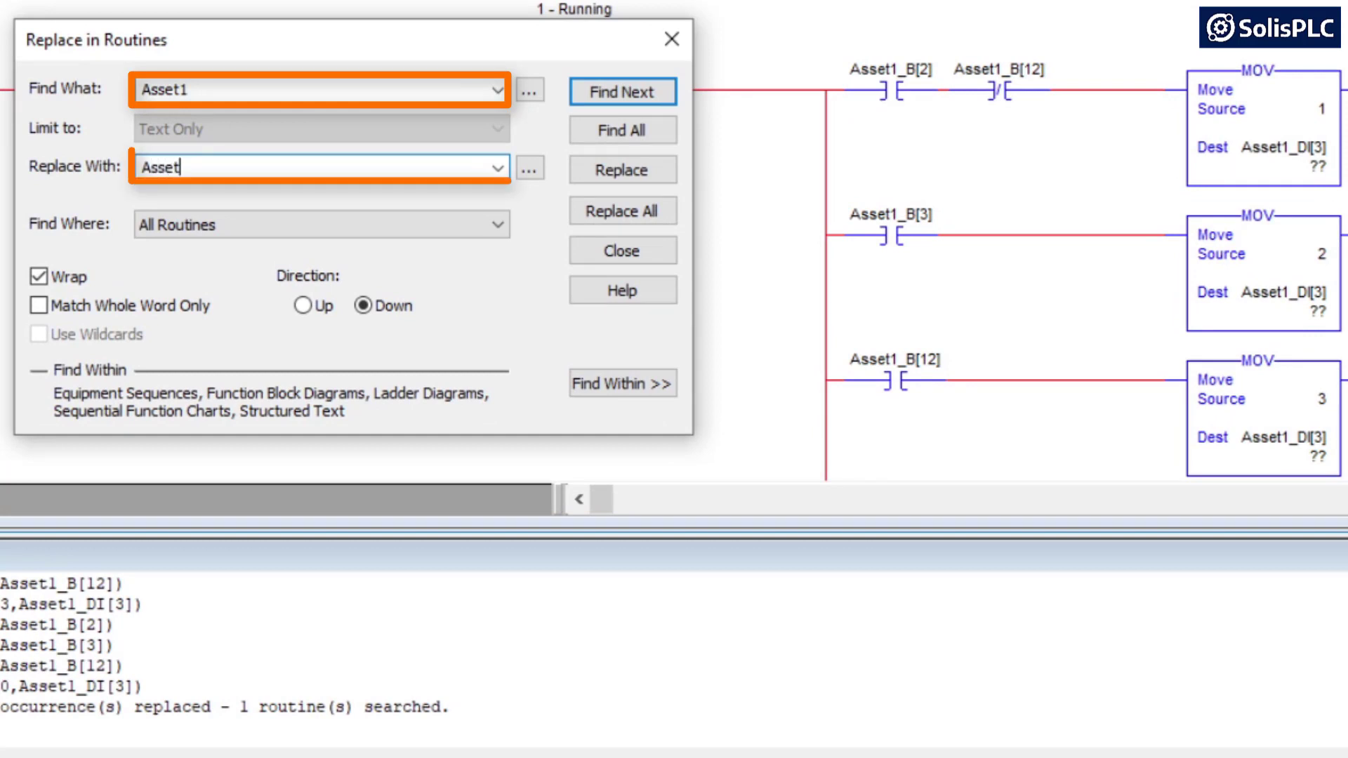
{"action": "type", "text": "45"}
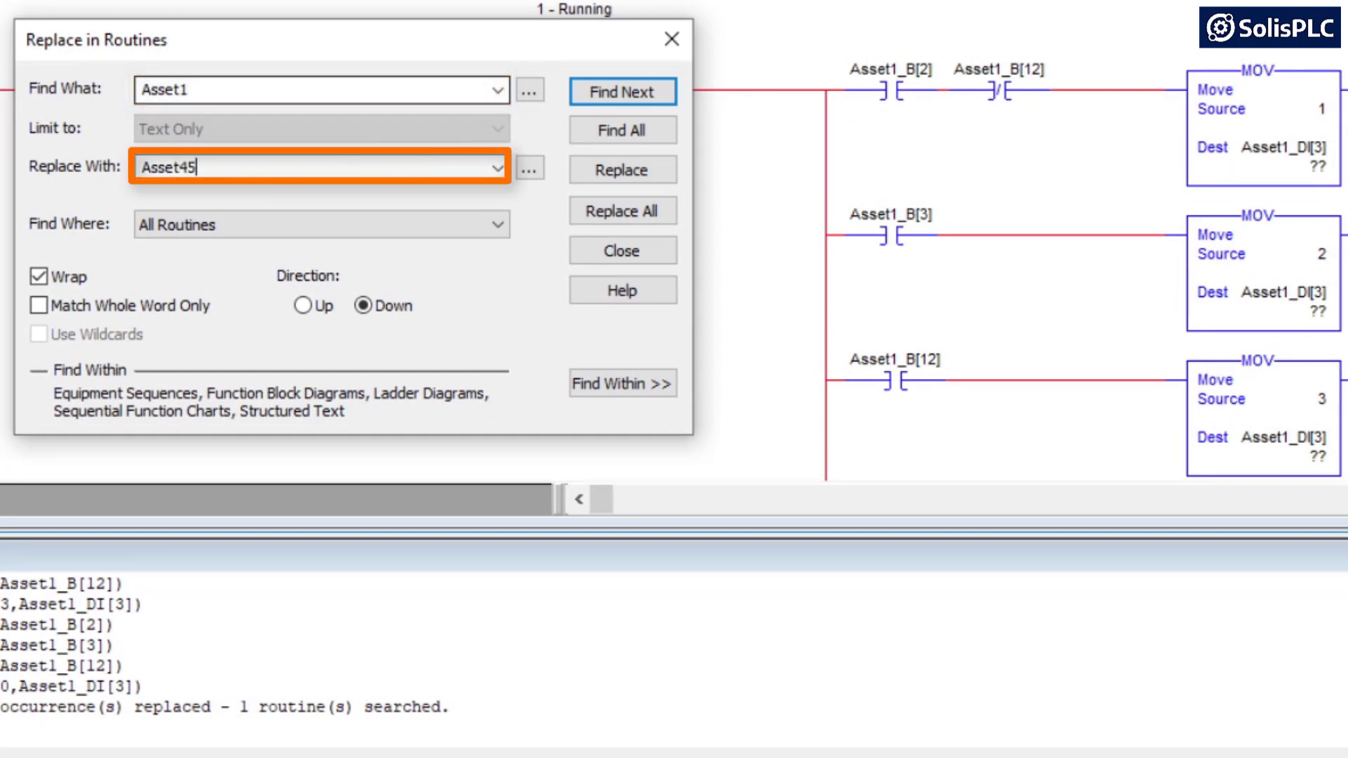
{"action": "mouse_move", "coordinate": [227, 138]}
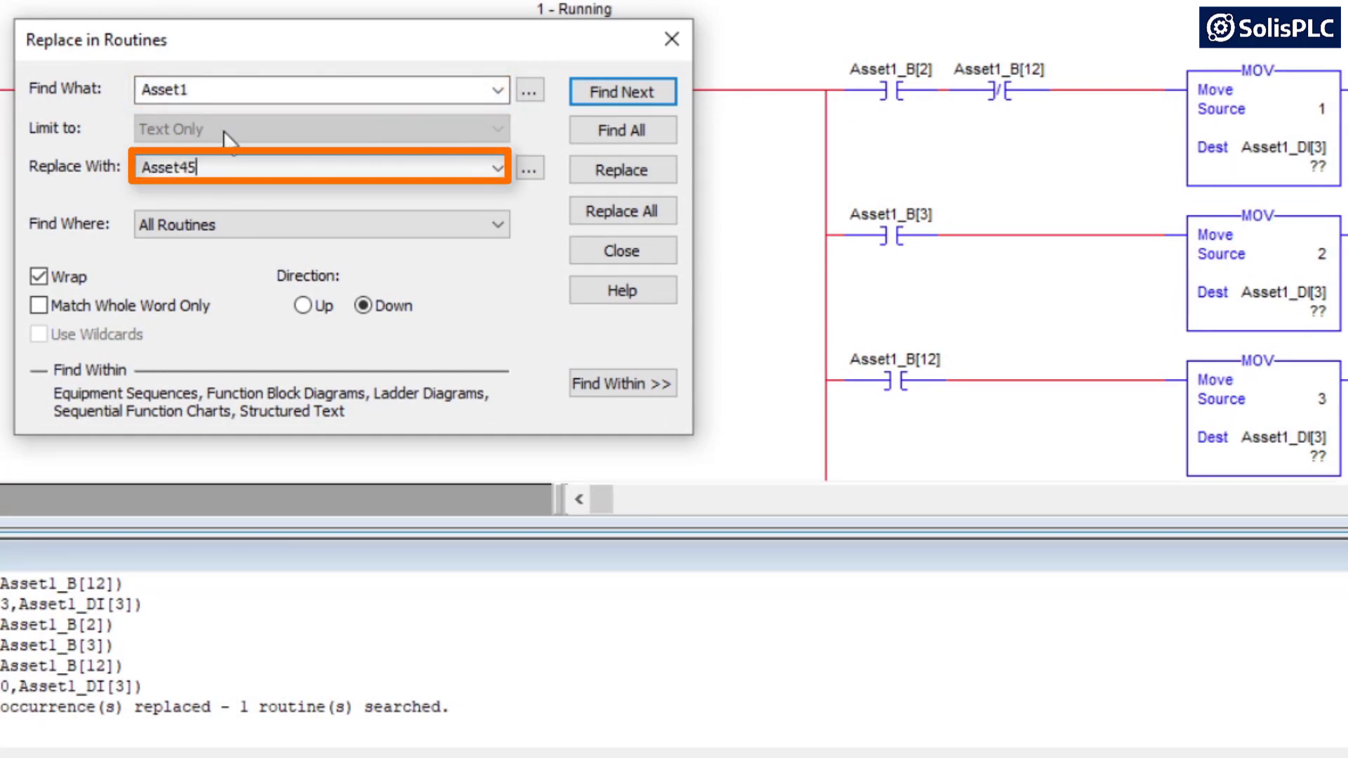
{"action": "mouse_move", "coordinate": [623, 252]}
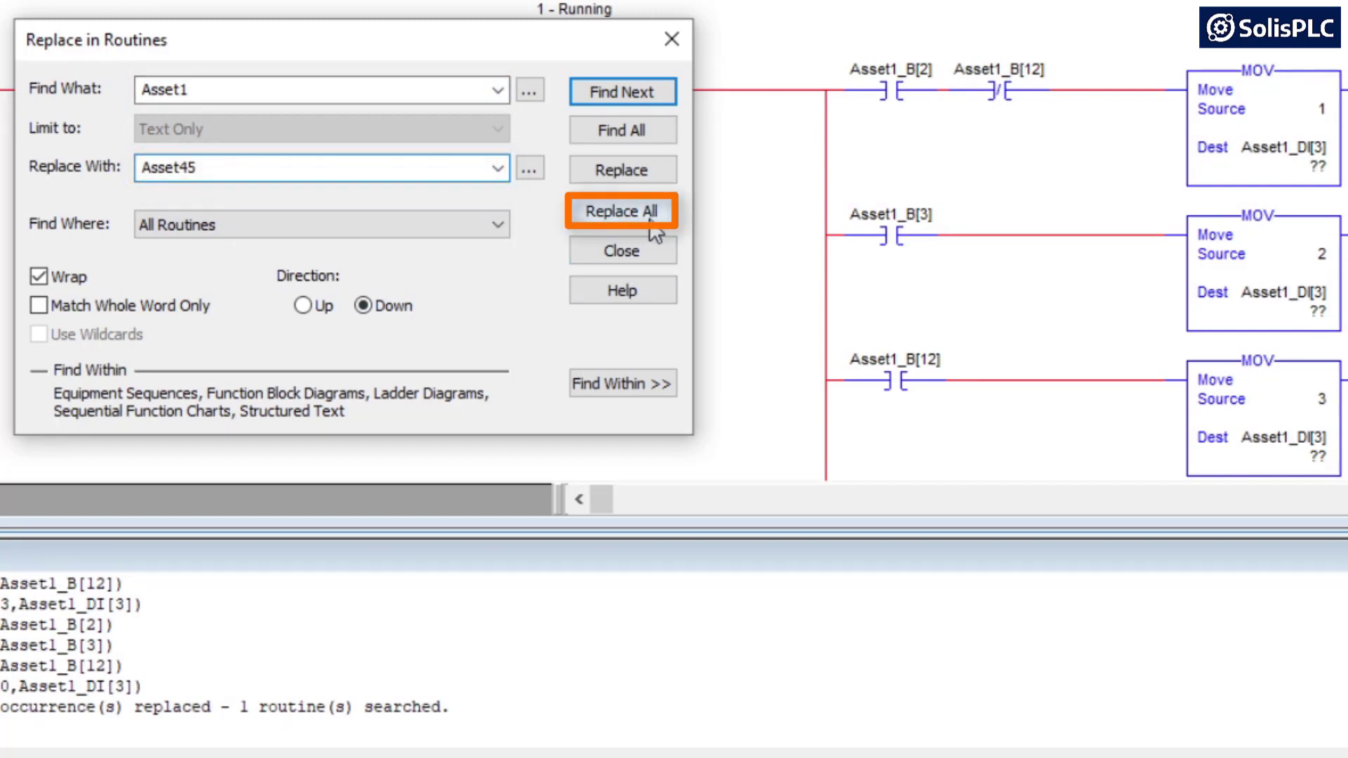
{"action": "mouse_move", "coordinate": [802, 262]}
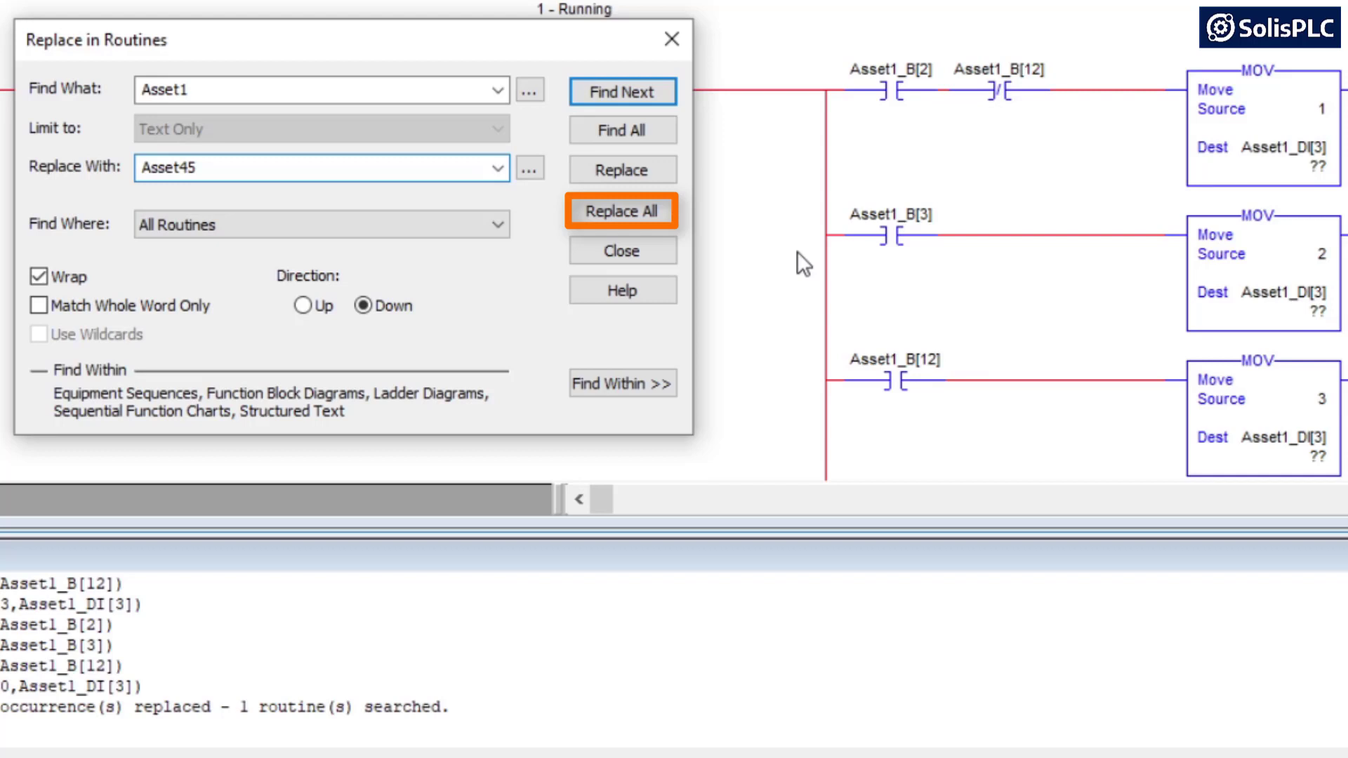
{"action": "mouse_move", "coordinate": [1171, 191]}
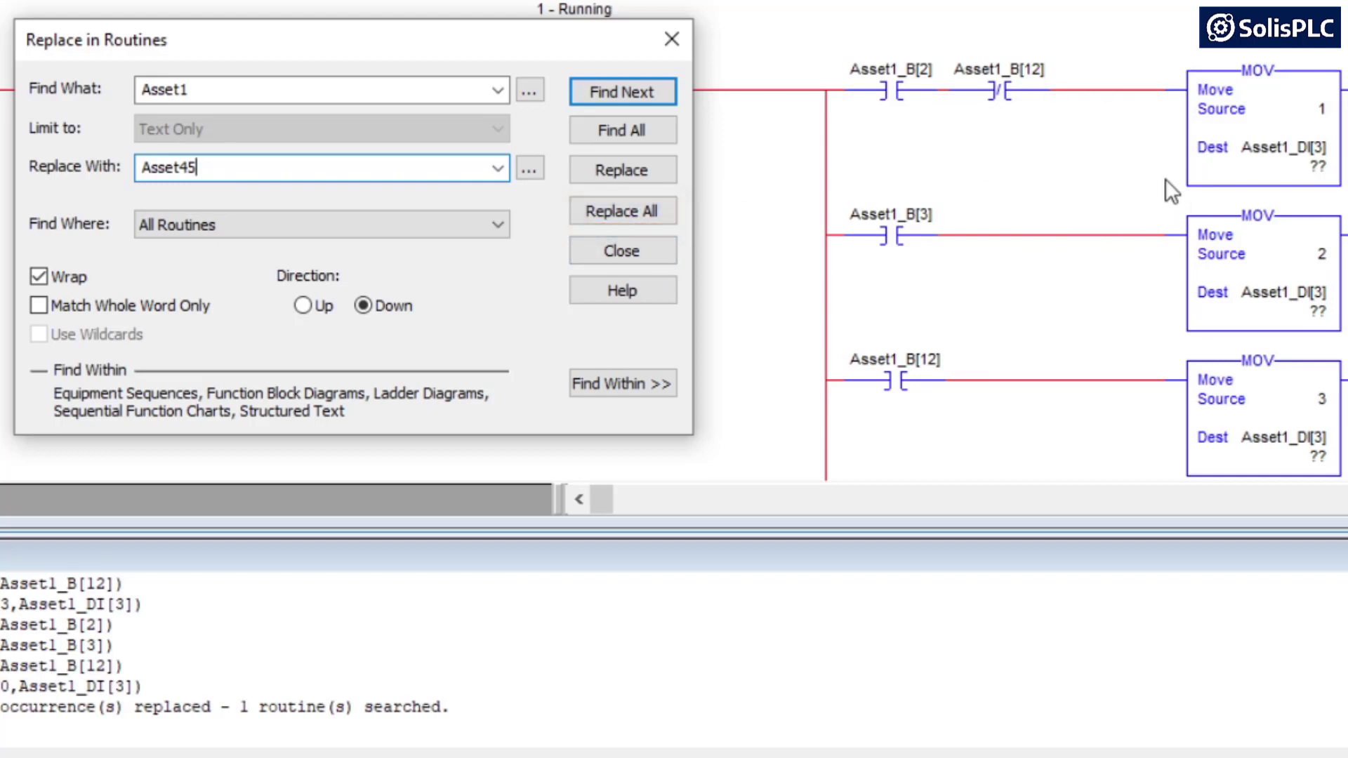
{"action": "left_click", "coordinate": [622, 210]}
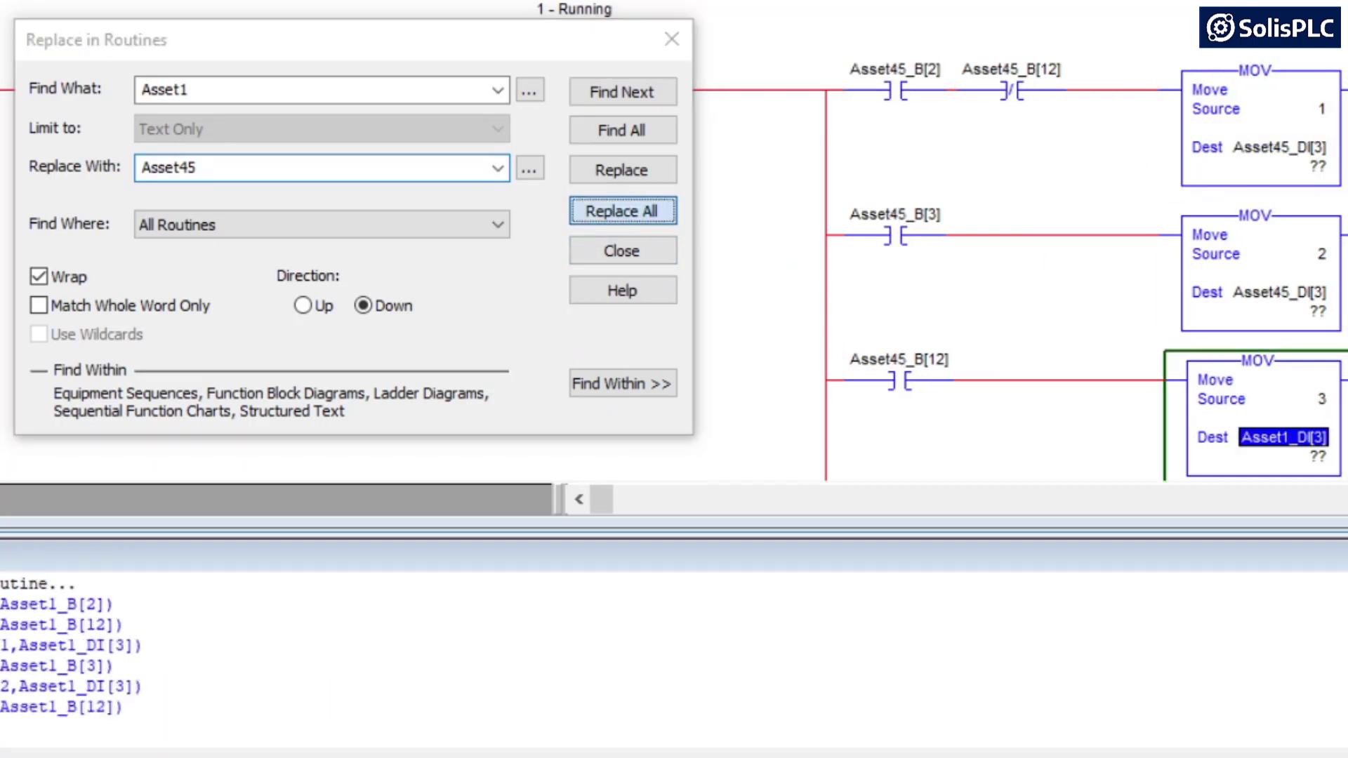
{"action": "left_click", "coordinate": [622, 210]}
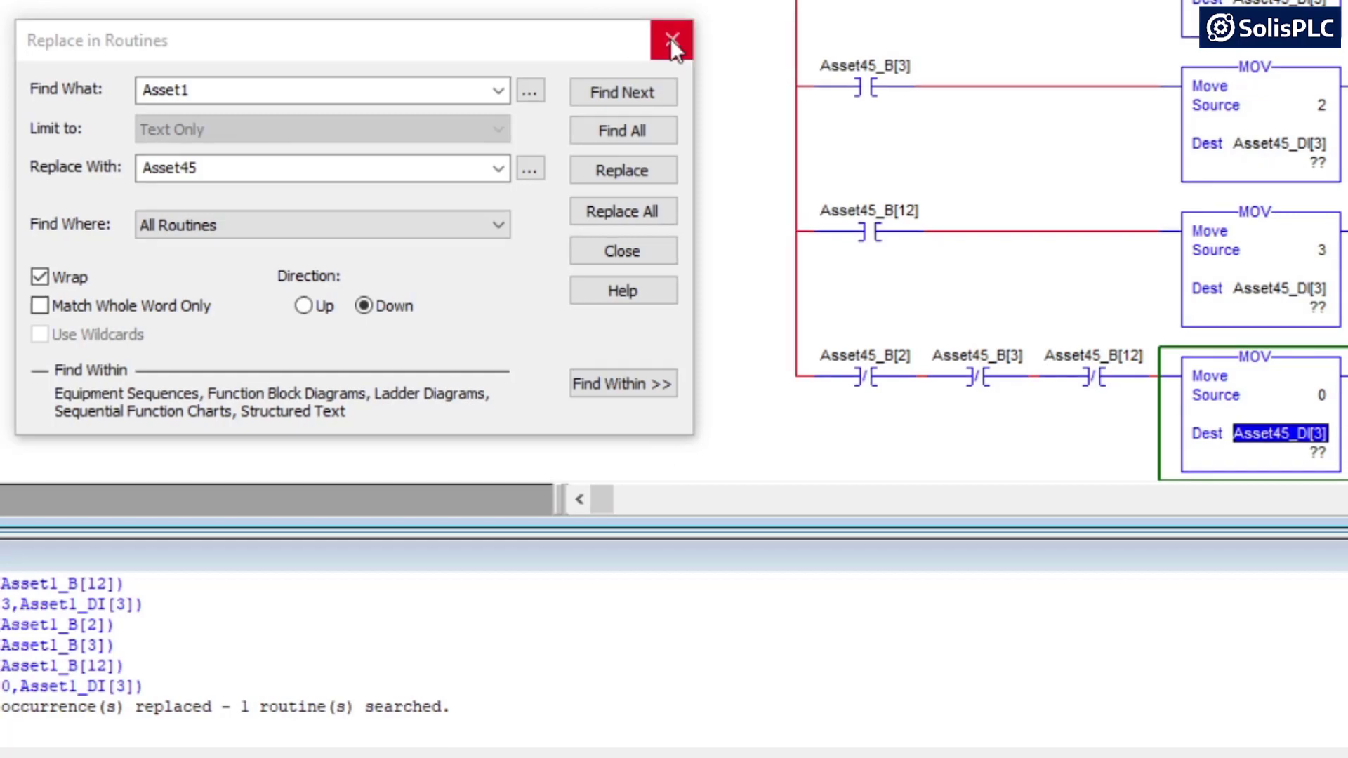
{"action": "left_click", "coordinate": [673, 41]}
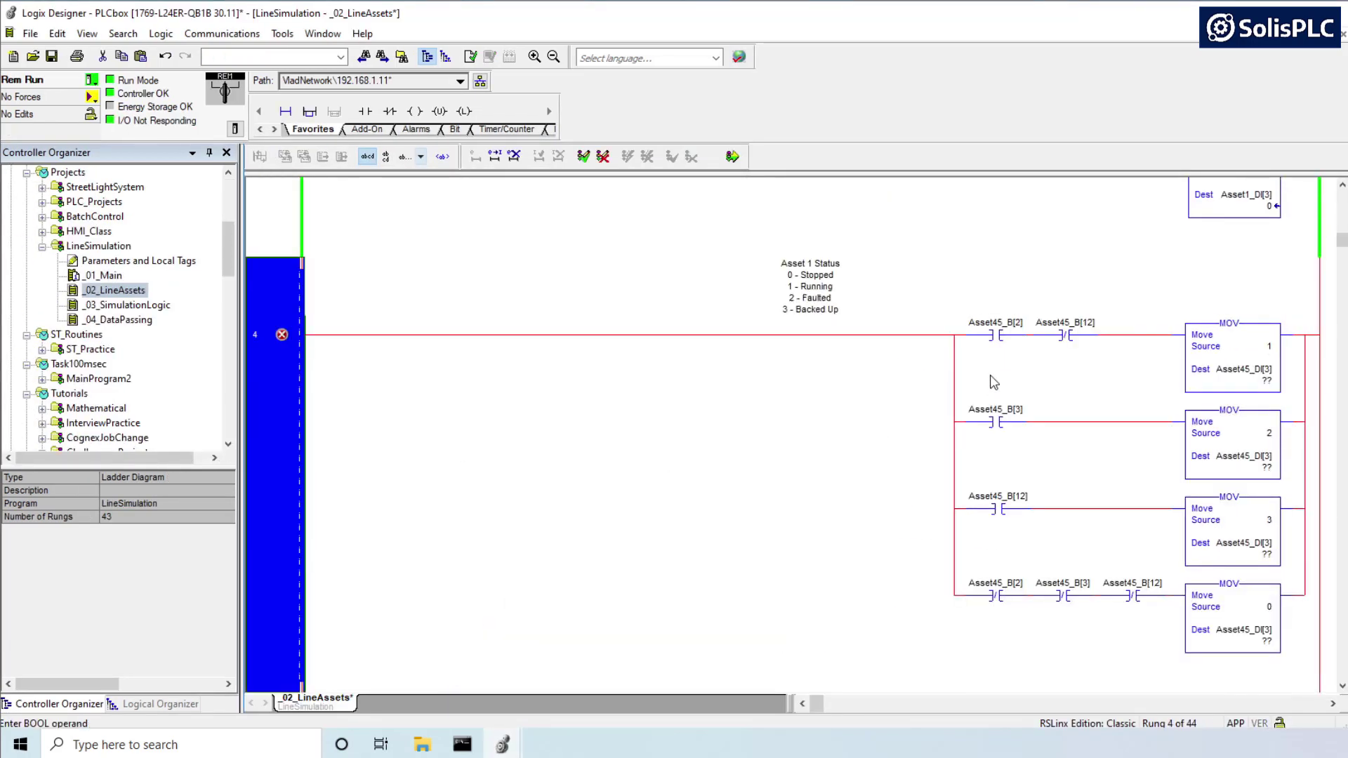
{"action": "mouse_move", "coordinate": [993, 335]}
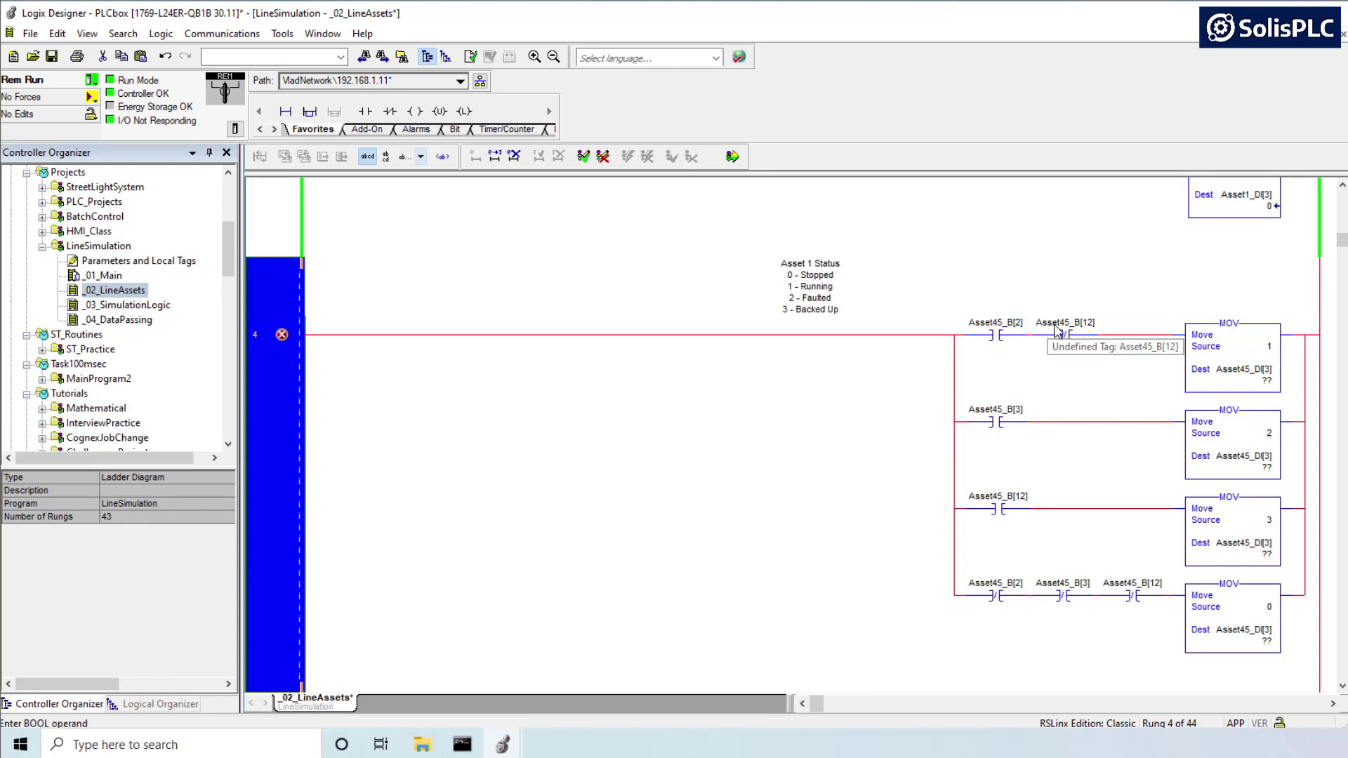
Step: Scroll around the pasted rung 4 in _02_LineAssets to check the Asset tag data types
{"action": "scroll", "scroll_direction": "up", "scroll_amount": 3}
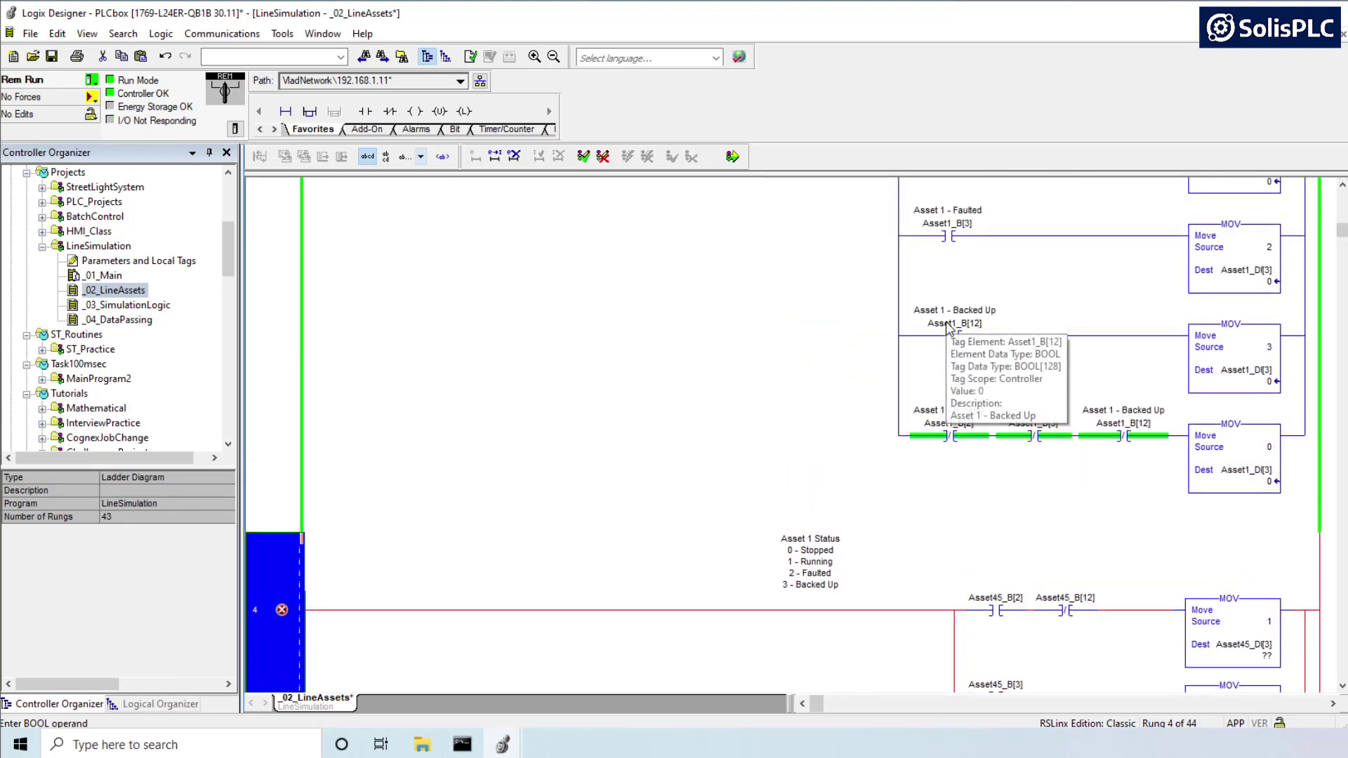
{"action": "mouse_move", "coordinate": [1235, 385]}
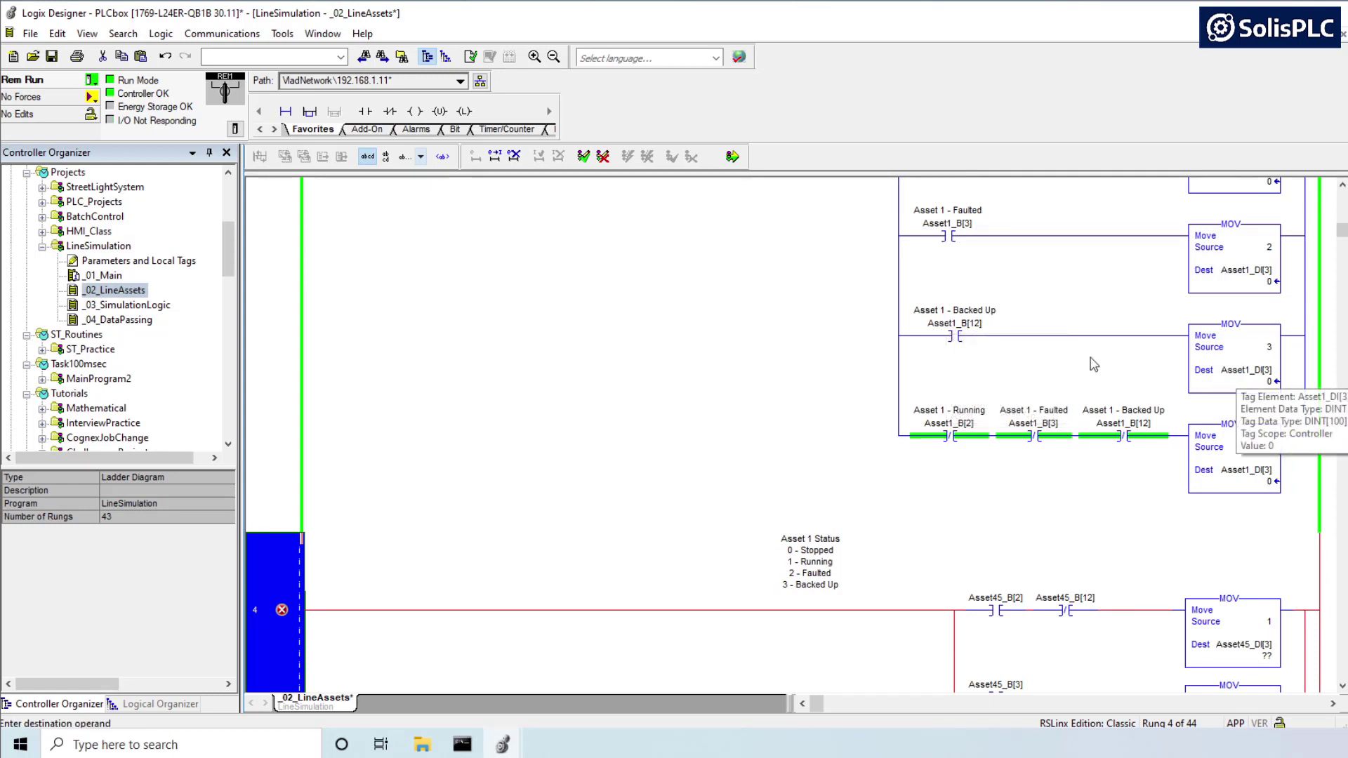
{"action": "scroll", "scroll_direction": "down", "scroll_amount": 3}
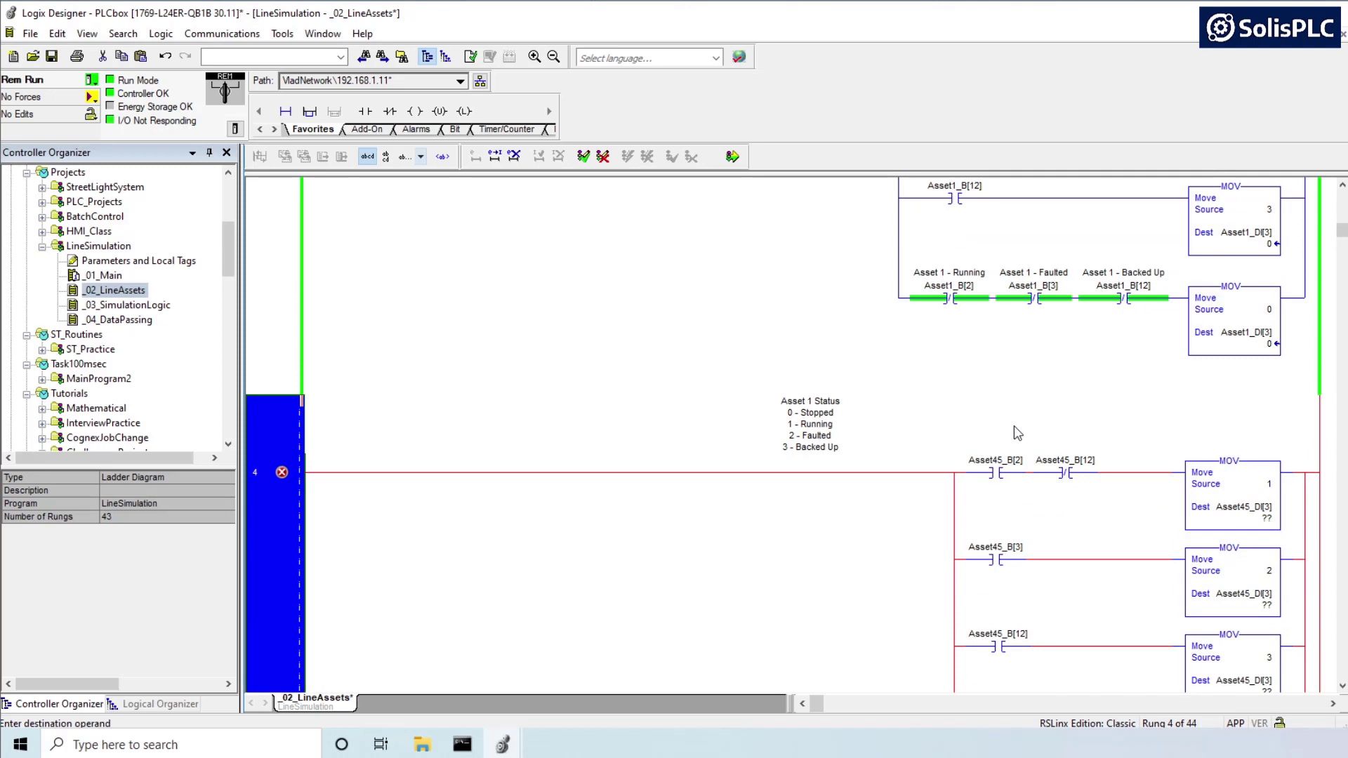
{"action": "mouse_move", "coordinate": [997, 471]}
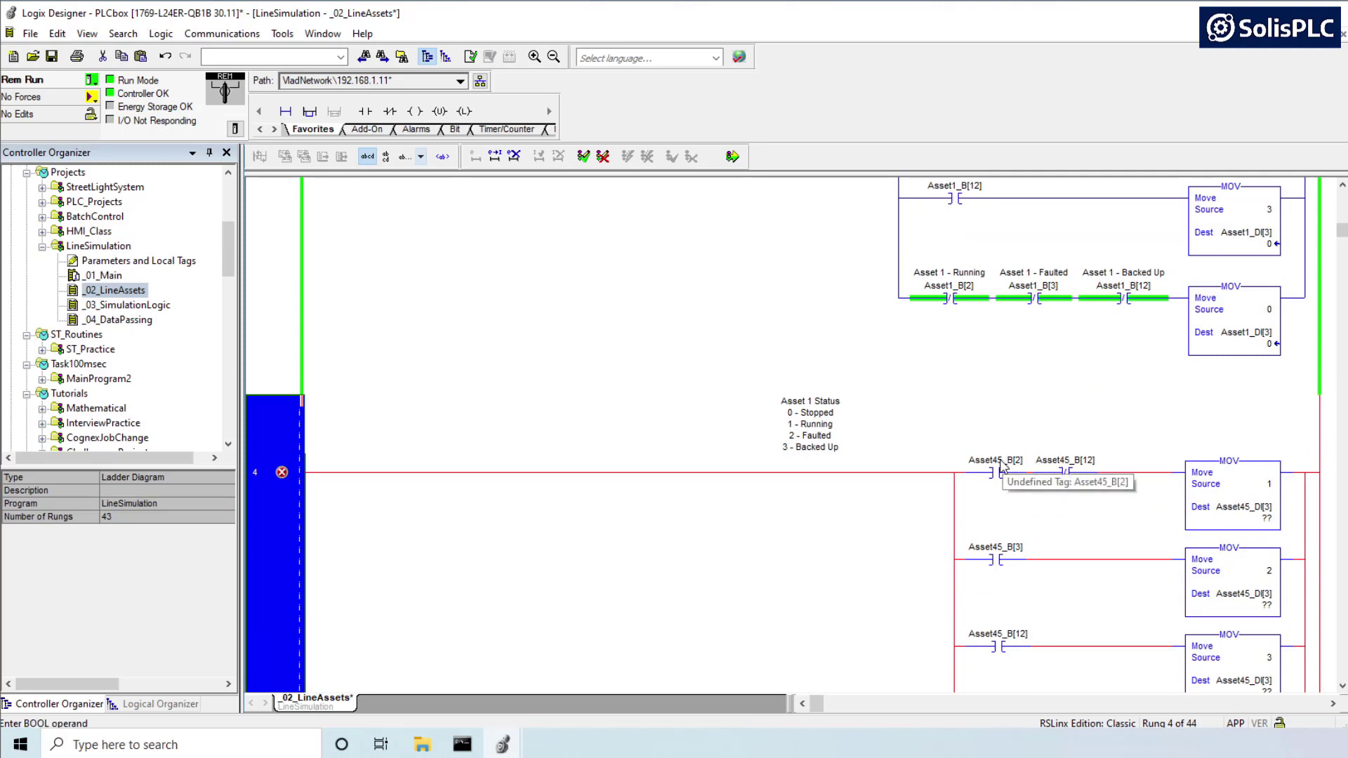
Step: Create the undefined Asset45_B tag as a BOOL[128] array
{"action": "right_click", "coordinate": [994, 472]}
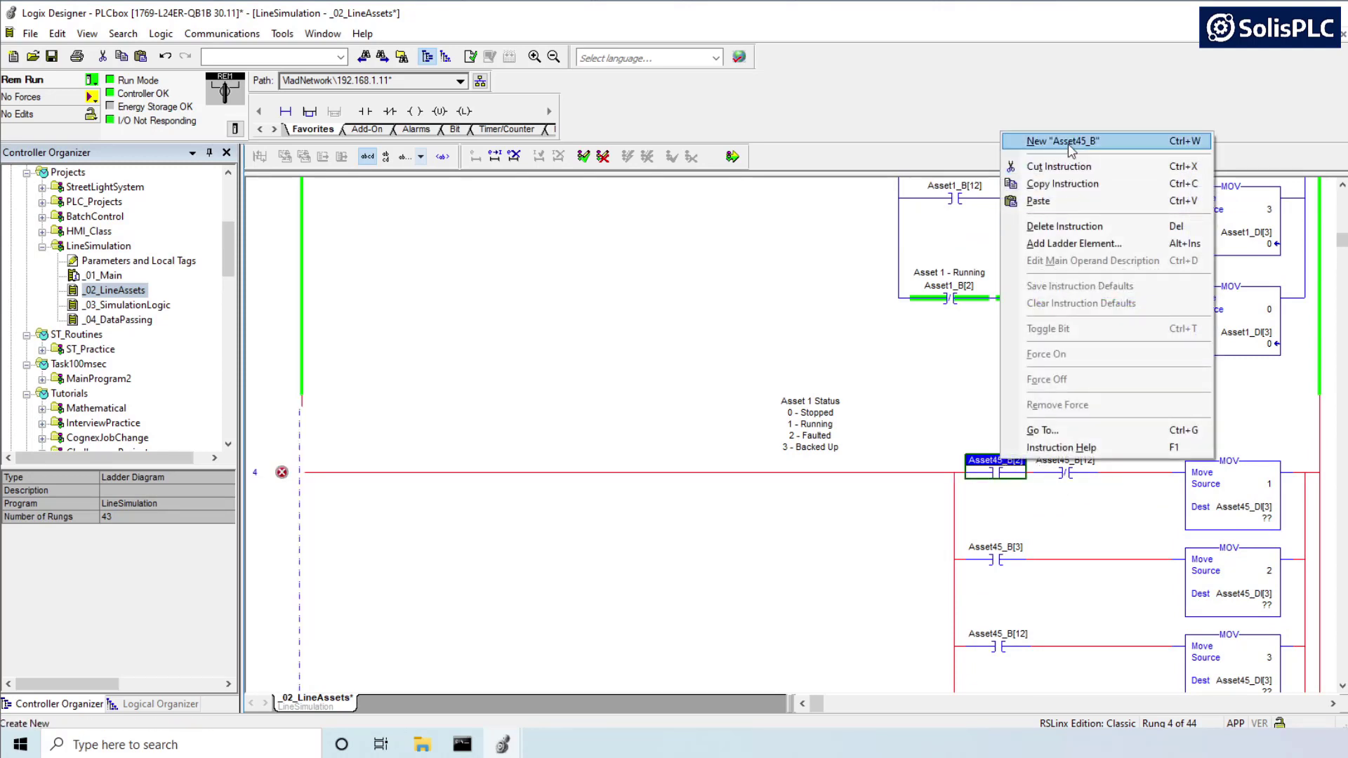
{"action": "left_click", "coordinate": [1062, 140]}
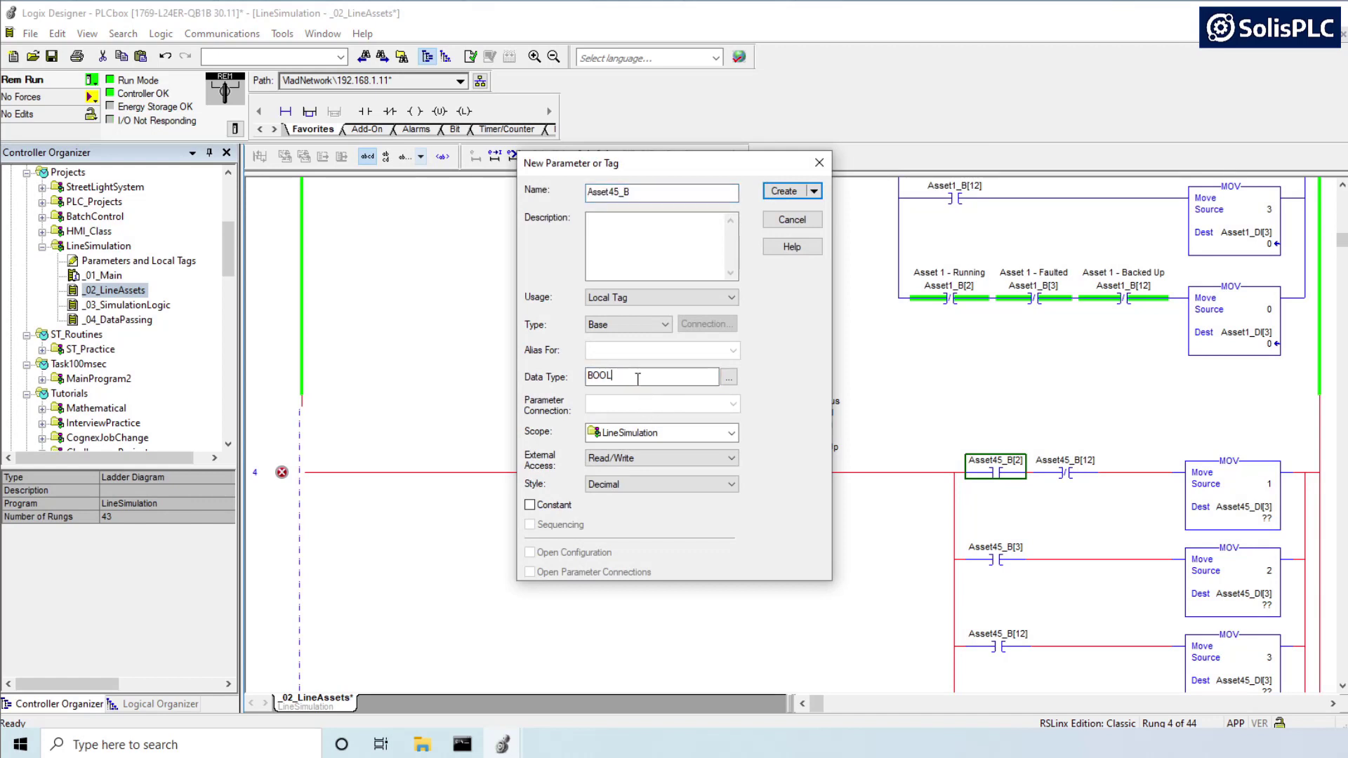
{"action": "type", "text": "[128]"}
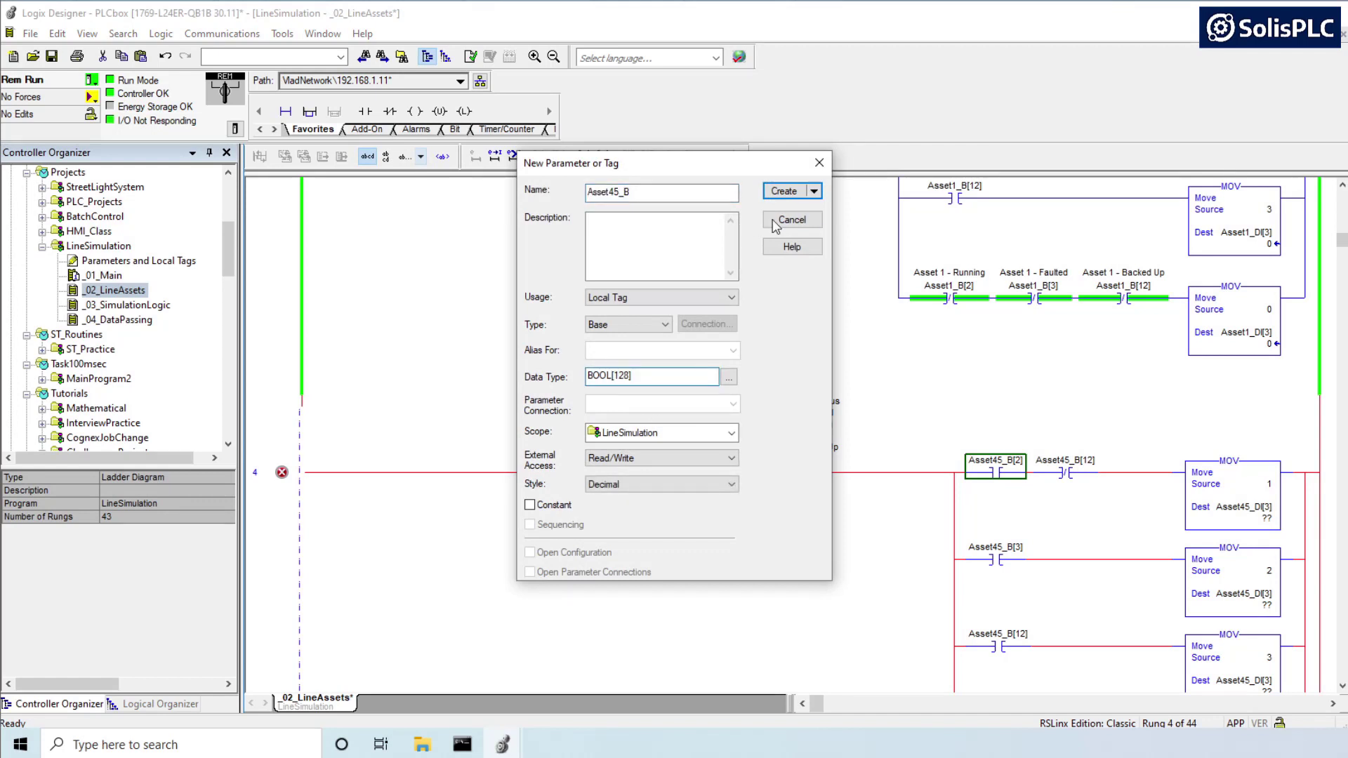
{"action": "left_click", "coordinate": [786, 191]}
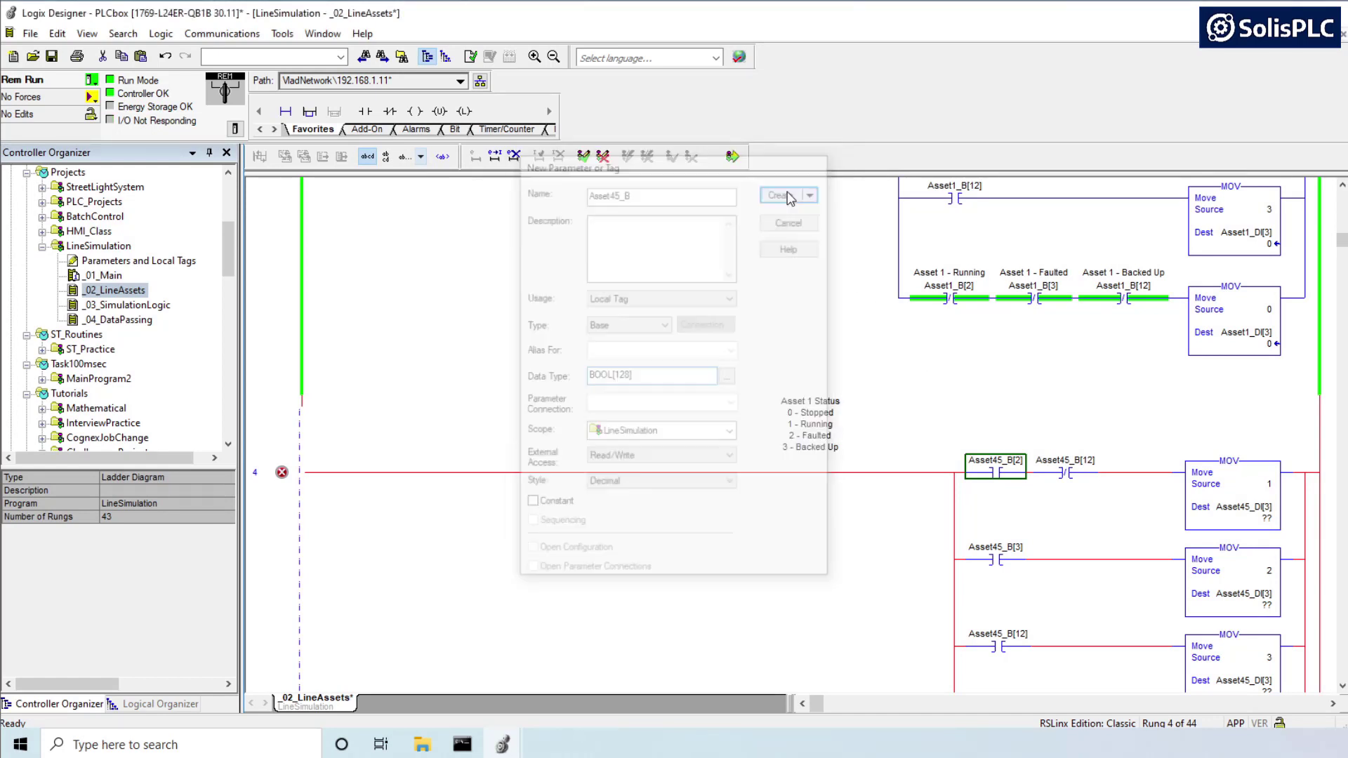
Step: Create the undefined Asset45_DI destination tag as a DINT[100] array
{"action": "left_click", "coordinate": [782, 196]}
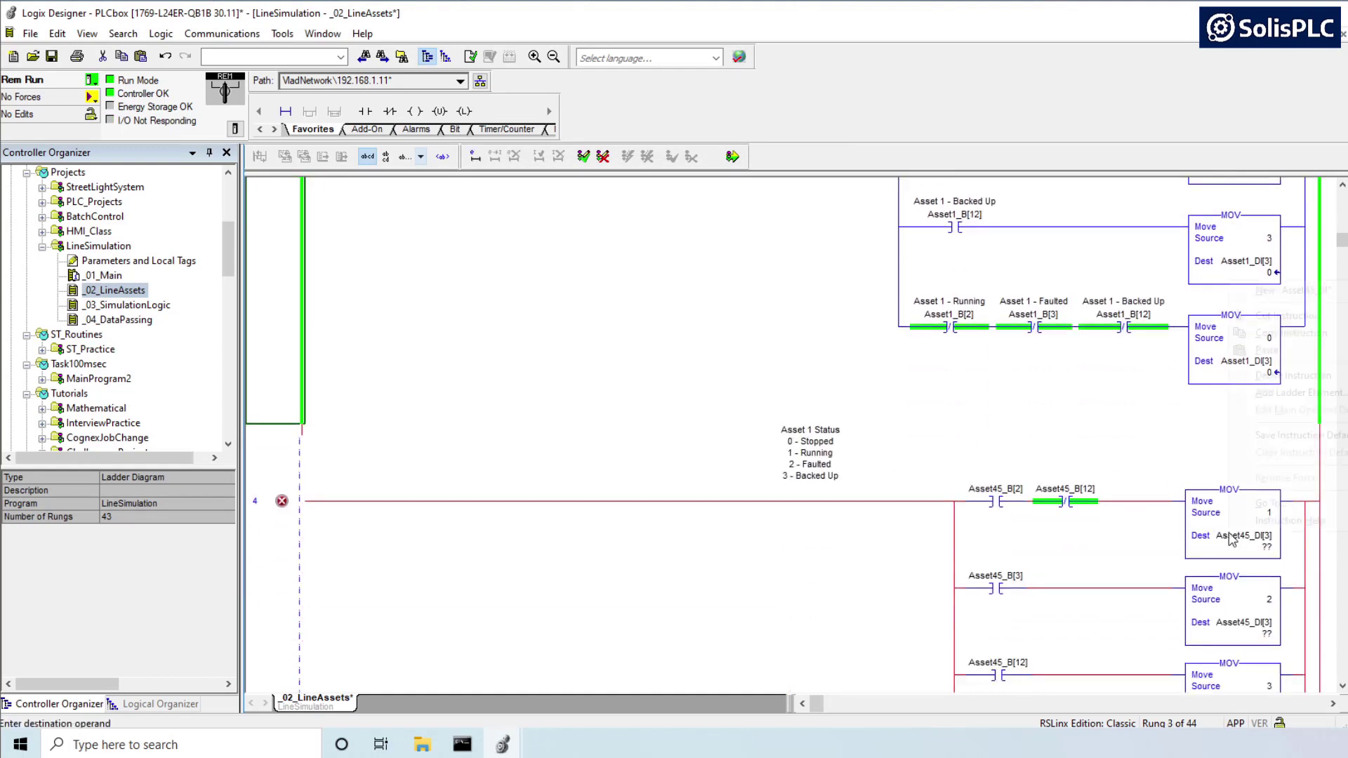
{"action": "right_click", "coordinate": [1246, 535]}
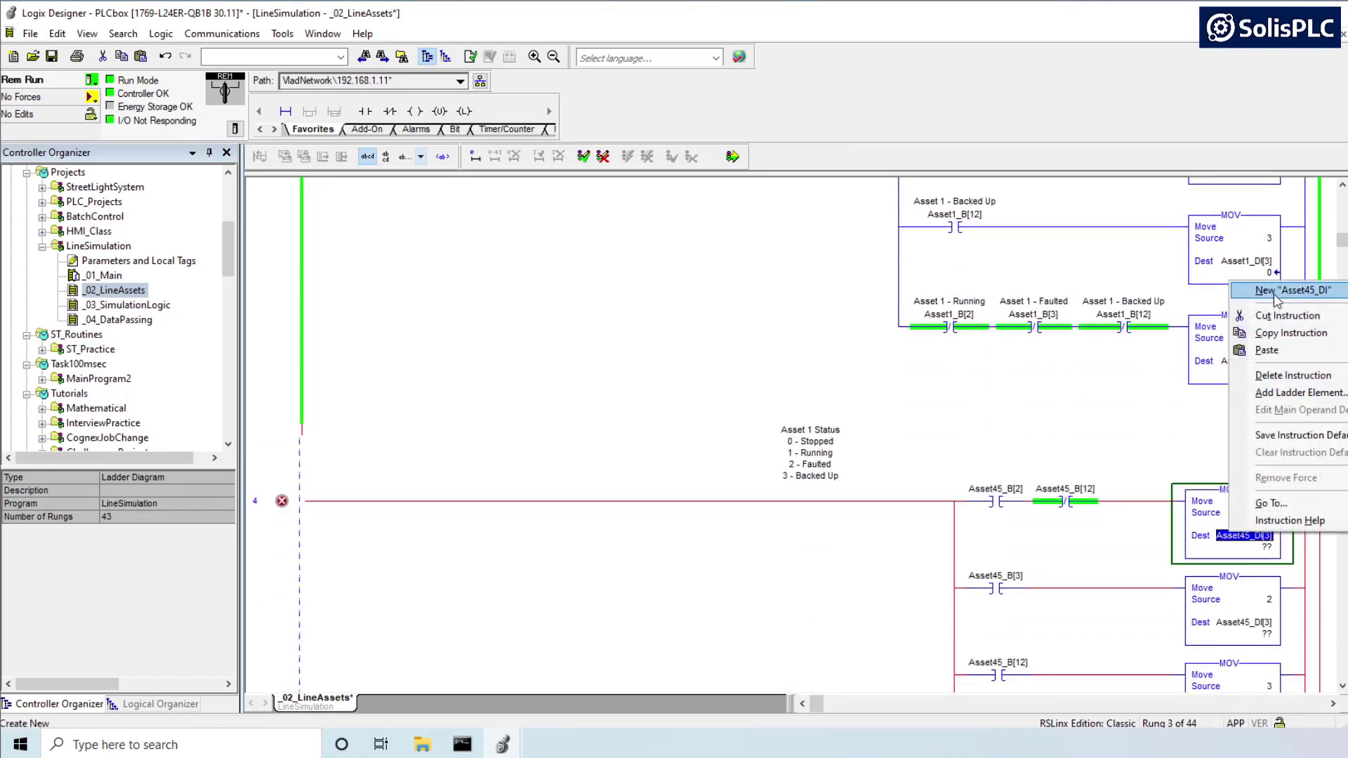
{"action": "left_click", "coordinate": [1289, 290]}
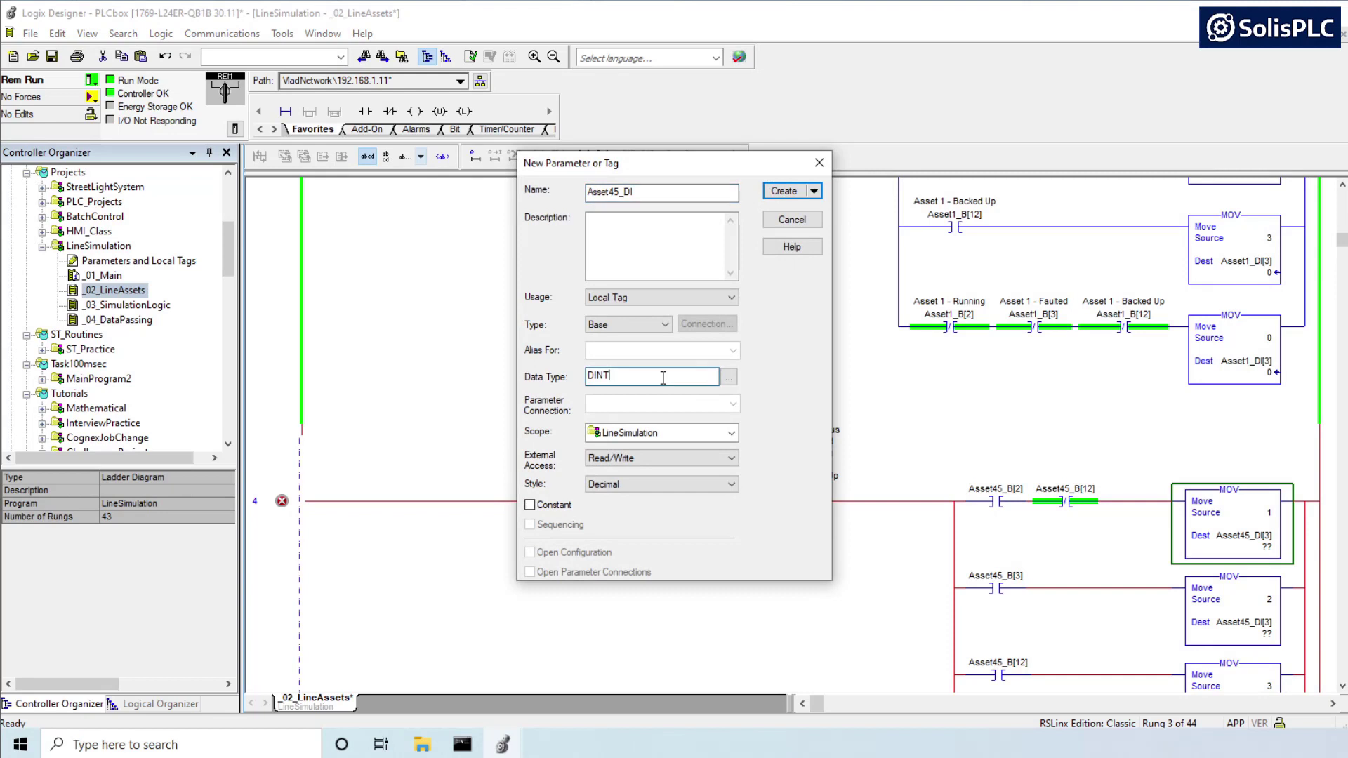
{"action": "type", "text": "[100]"}
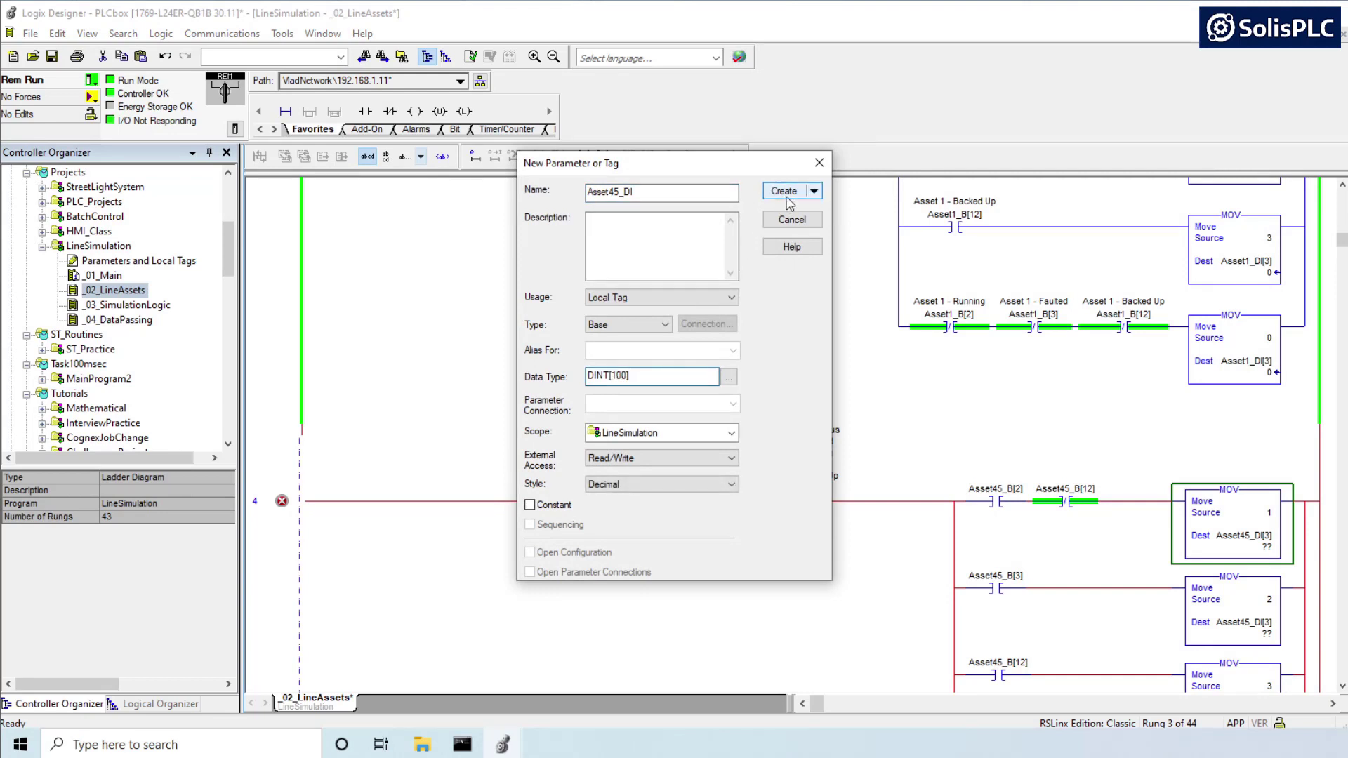
{"action": "left_click", "coordinate": [783, 191]}
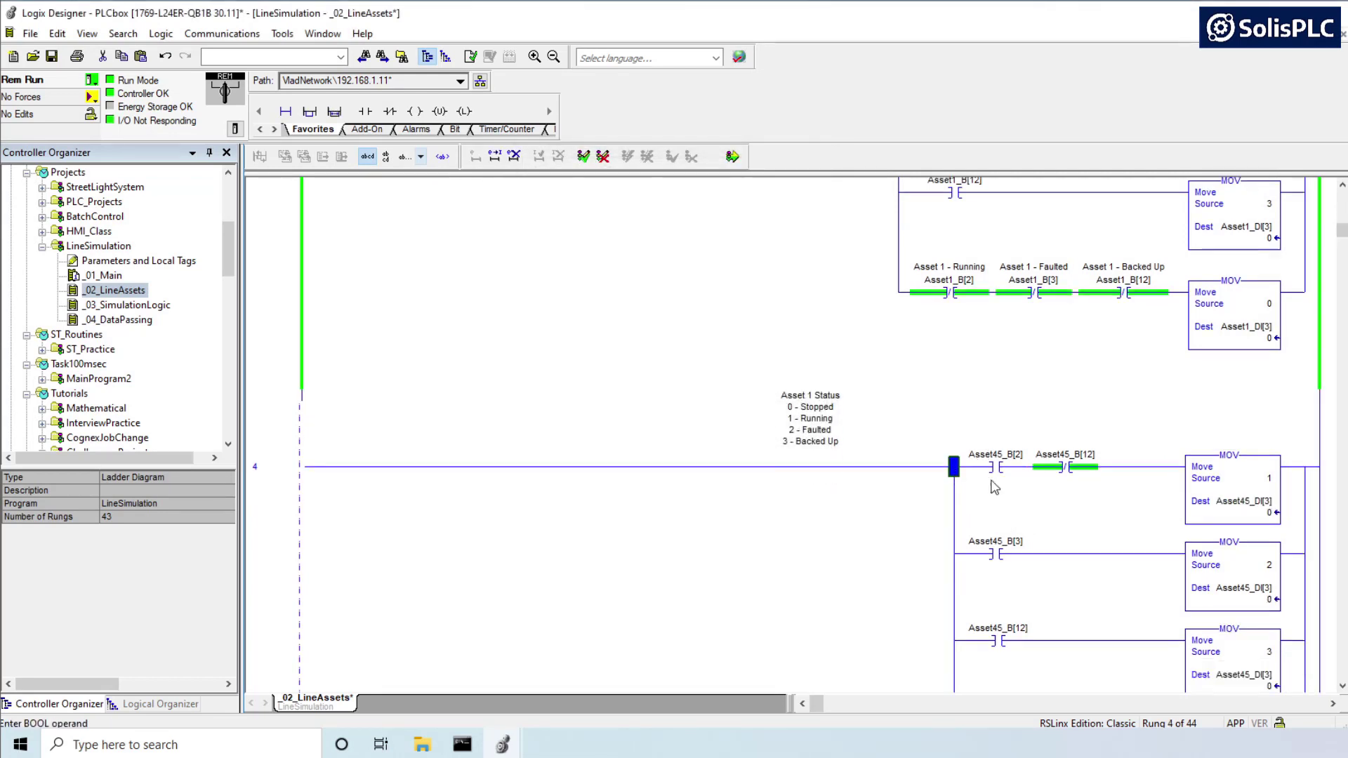
{"action": "scroll", "scroll_direction": "down", "scroll_amount": 3}
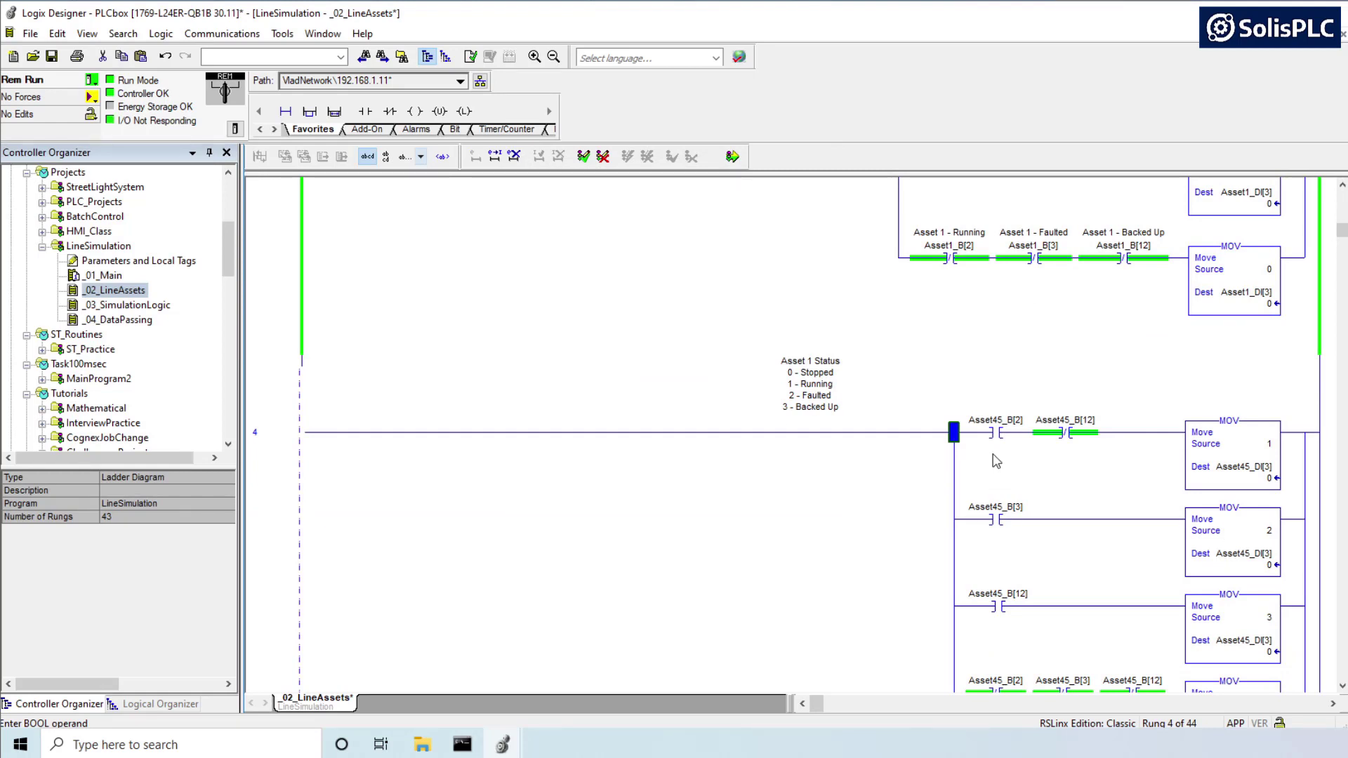
{"action": "mouse_move", "coordinate": [970, 456]}
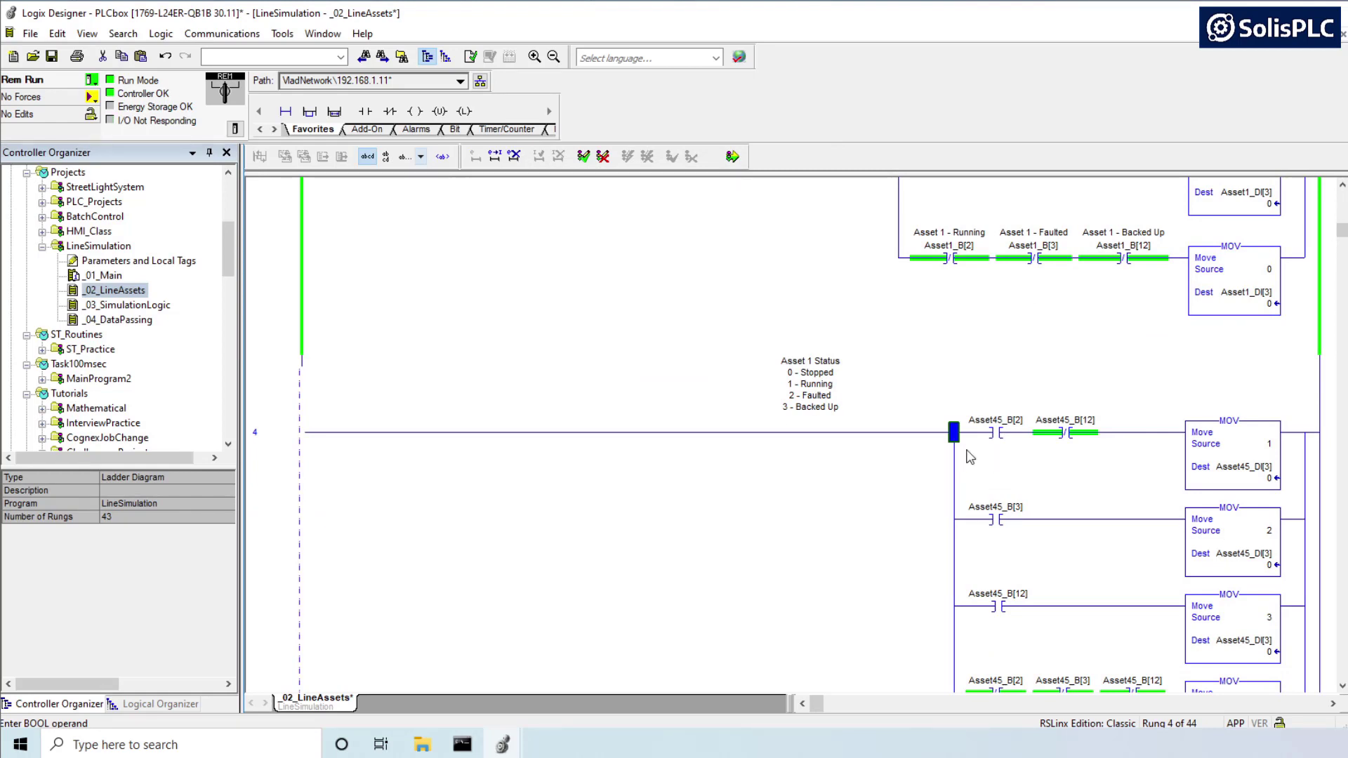
{"action": "mouse_move", "coordinate": [1032, 486]}
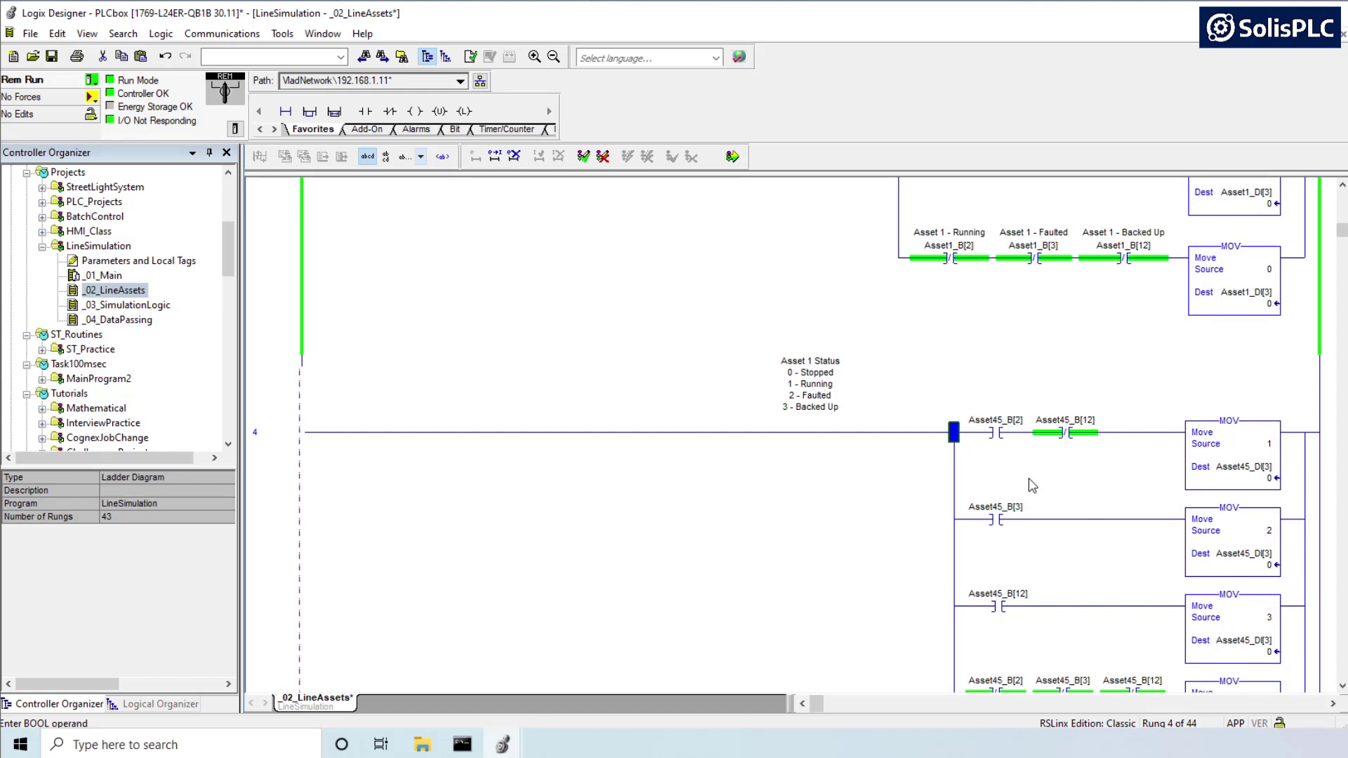
{"action": "mouse_move", "coordinate": [1037, 489]}
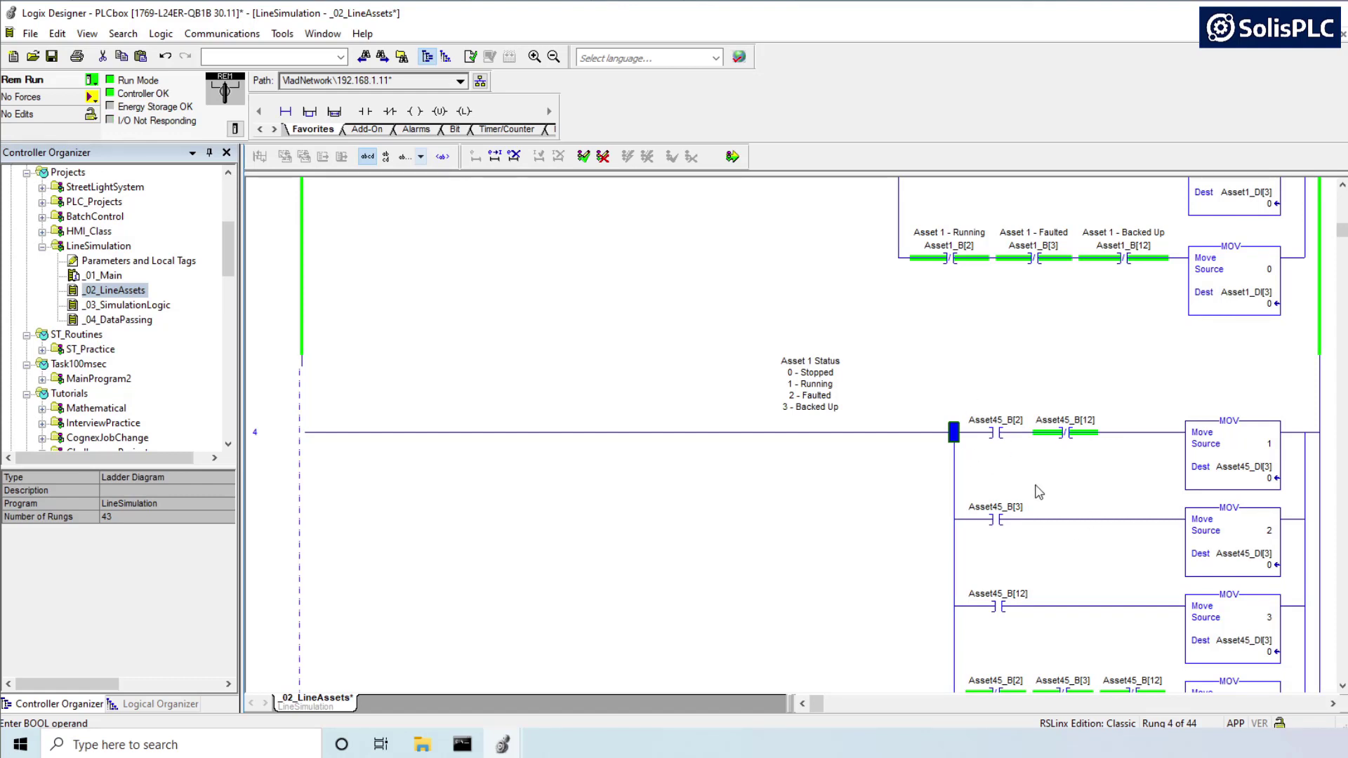
{"action": "mouse_move", "coordinate": [1029, 502]}
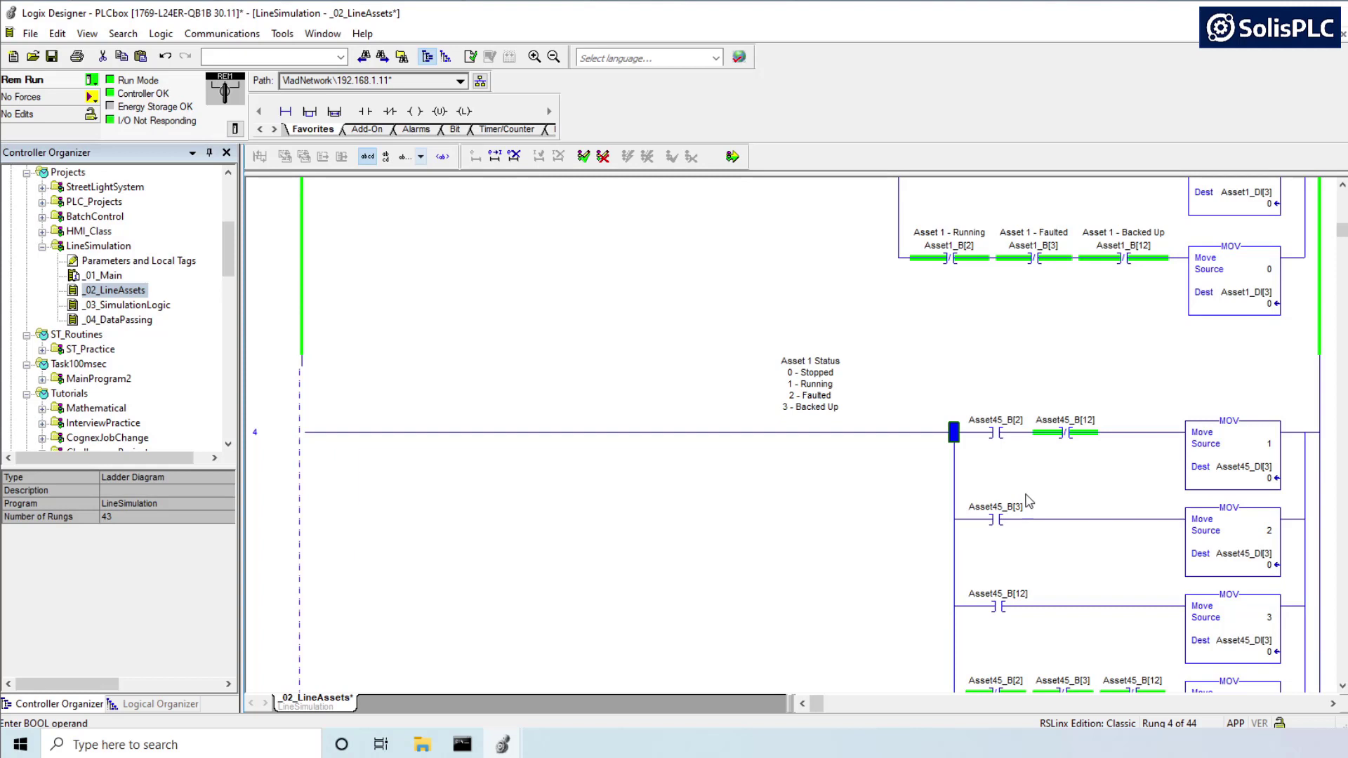
{"action": "mouse_move", "coordinate": [982, 502]}
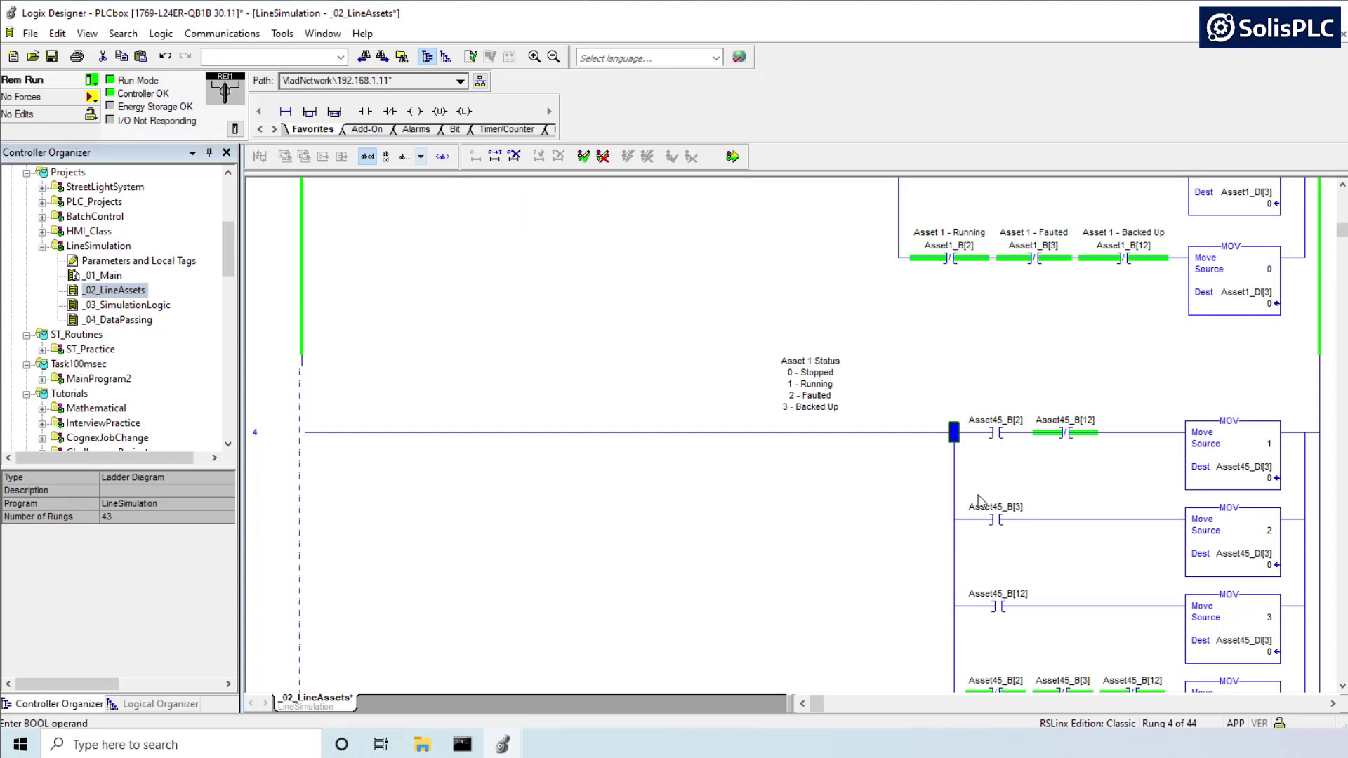
{"action": "mouse_move", "coordinate": [864, 455]}
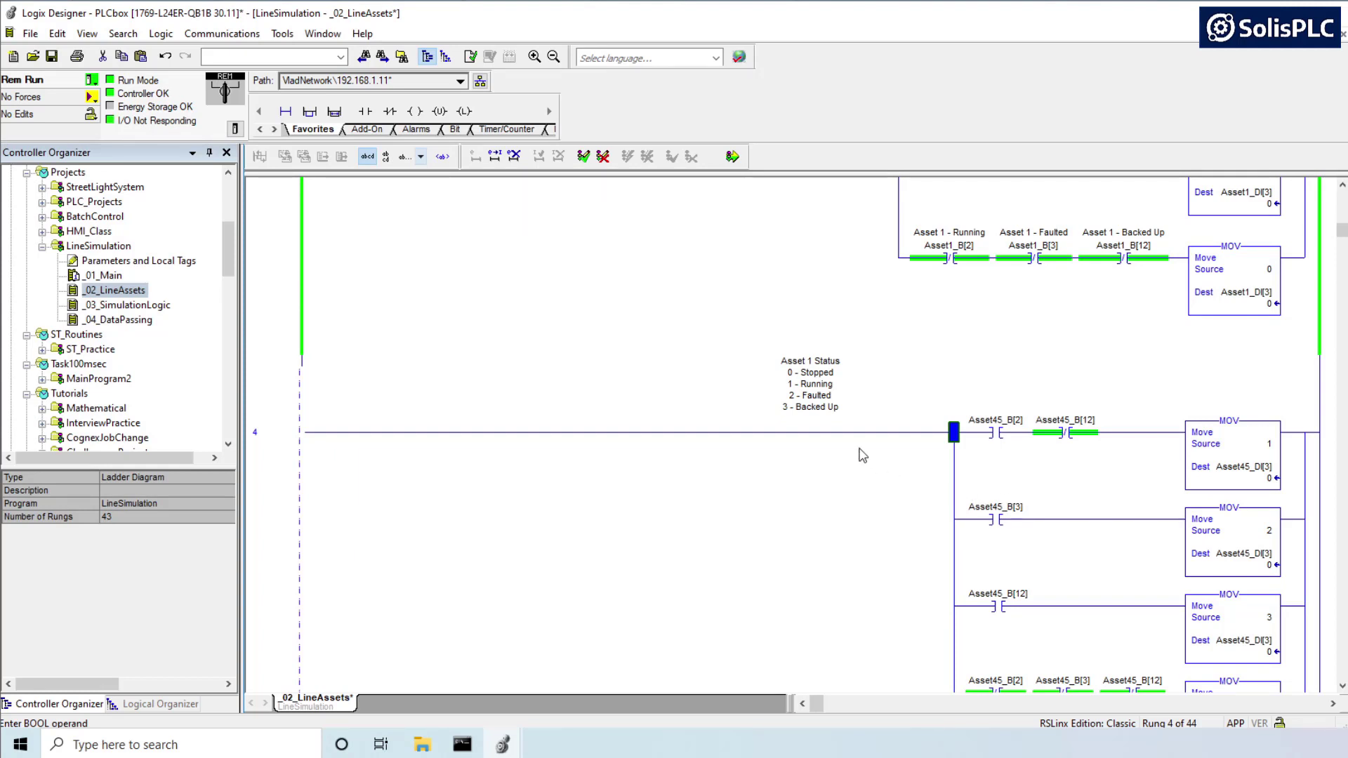